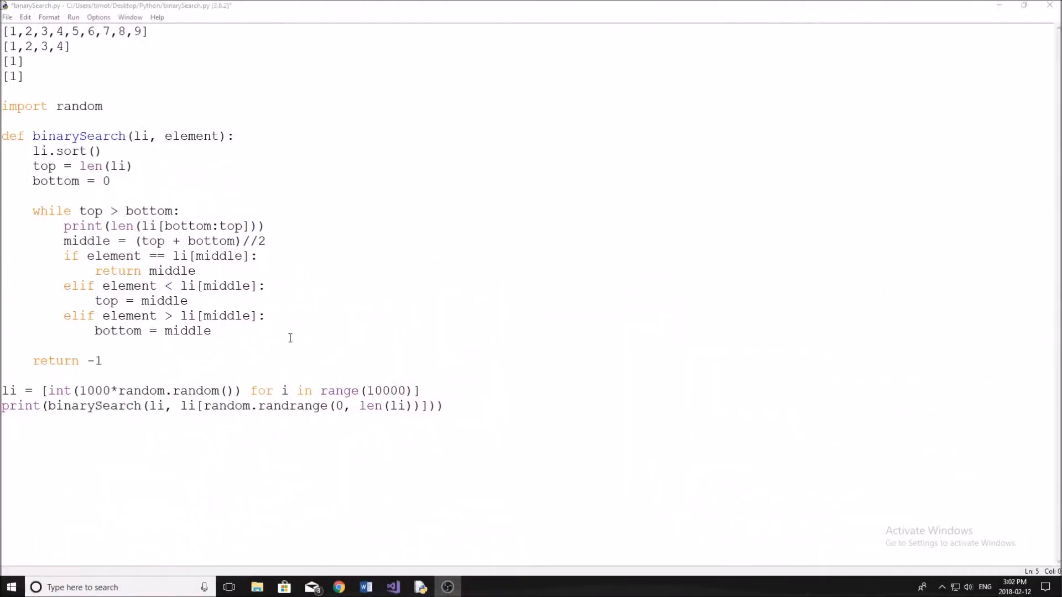
# Step: Walk through the top of binarySearch.py, highlighting the sample list and the bottom/top bounds
pyautogui.click(143, 128)
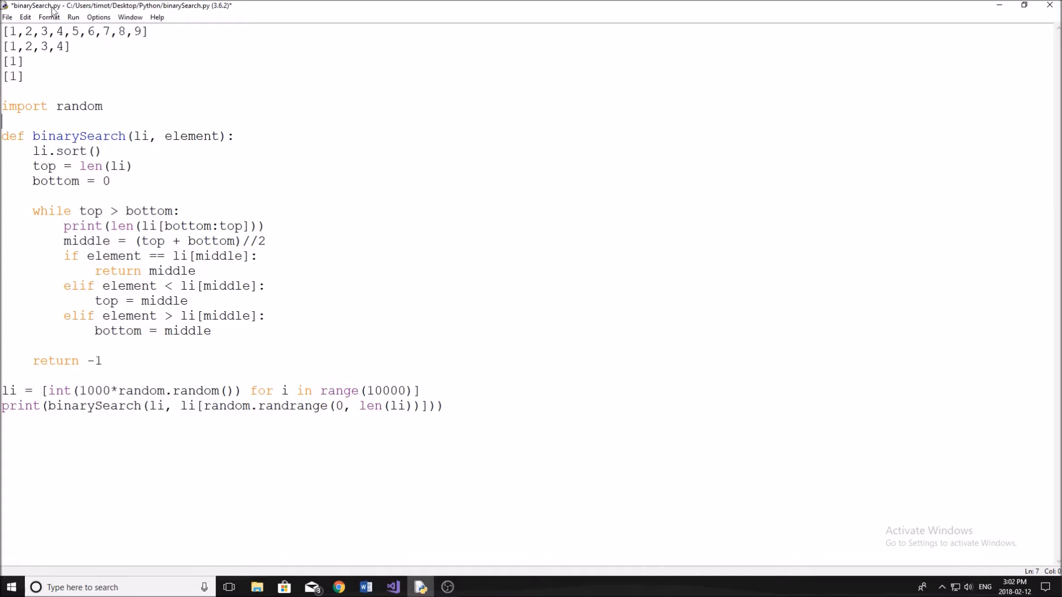
pyautogui.doubleClick(68, 31)
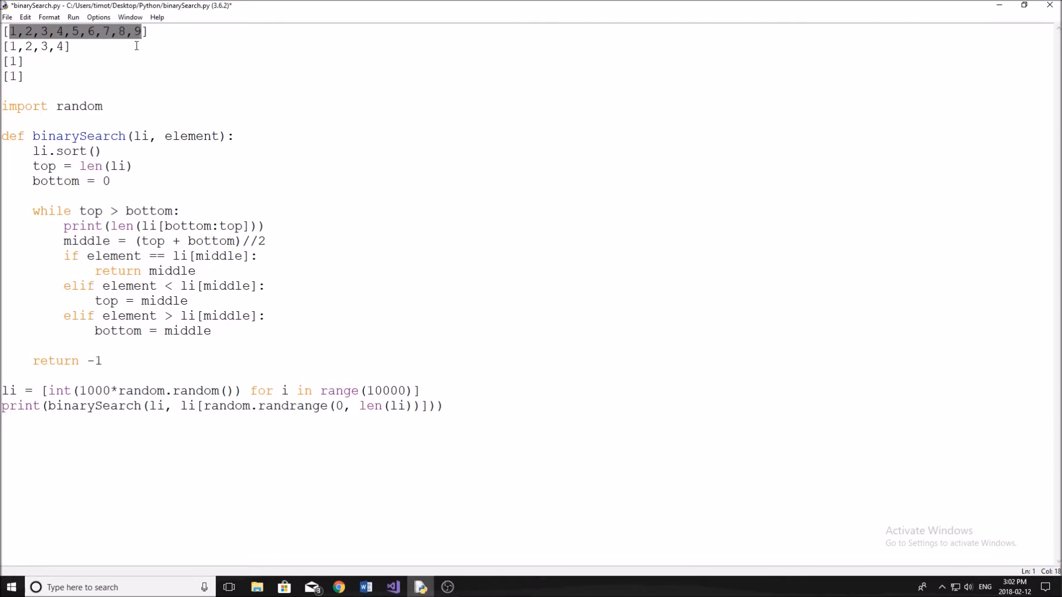
pyautogui.click(69, 46)
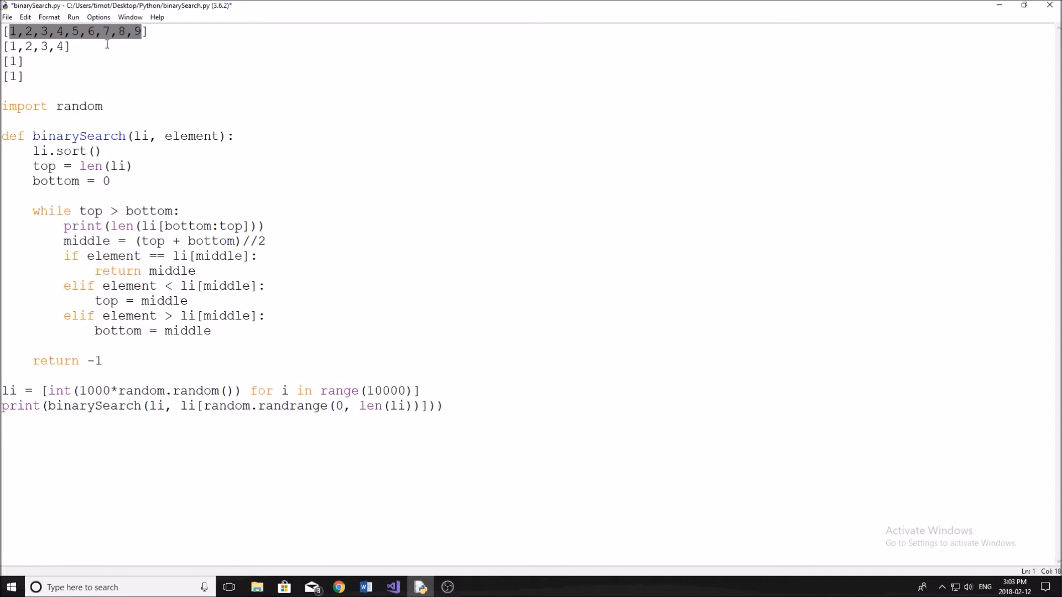
pyautogui.click(71, 47)
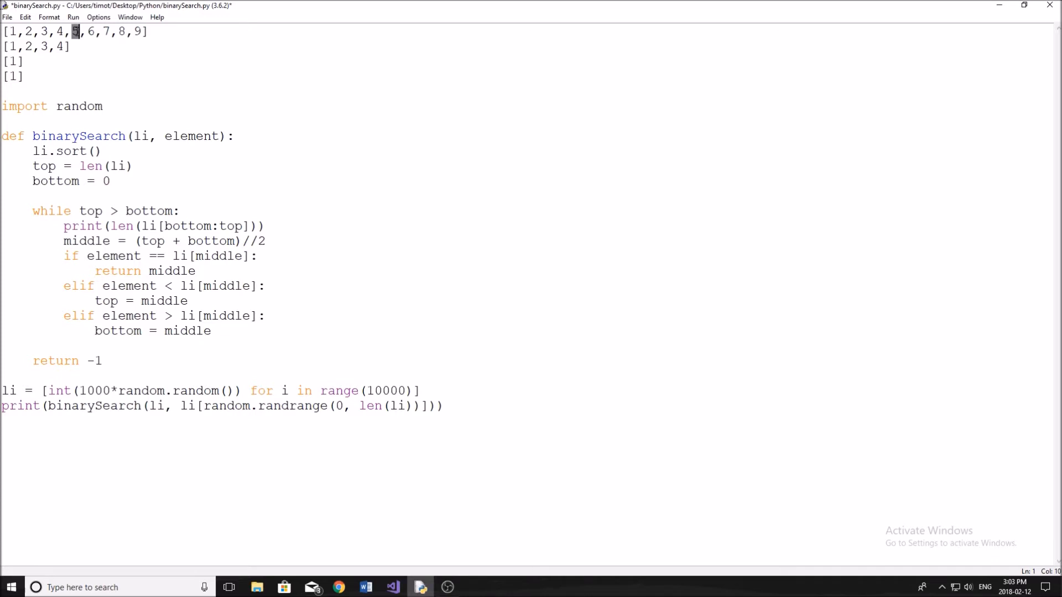
pyautogui.click(11, 32)
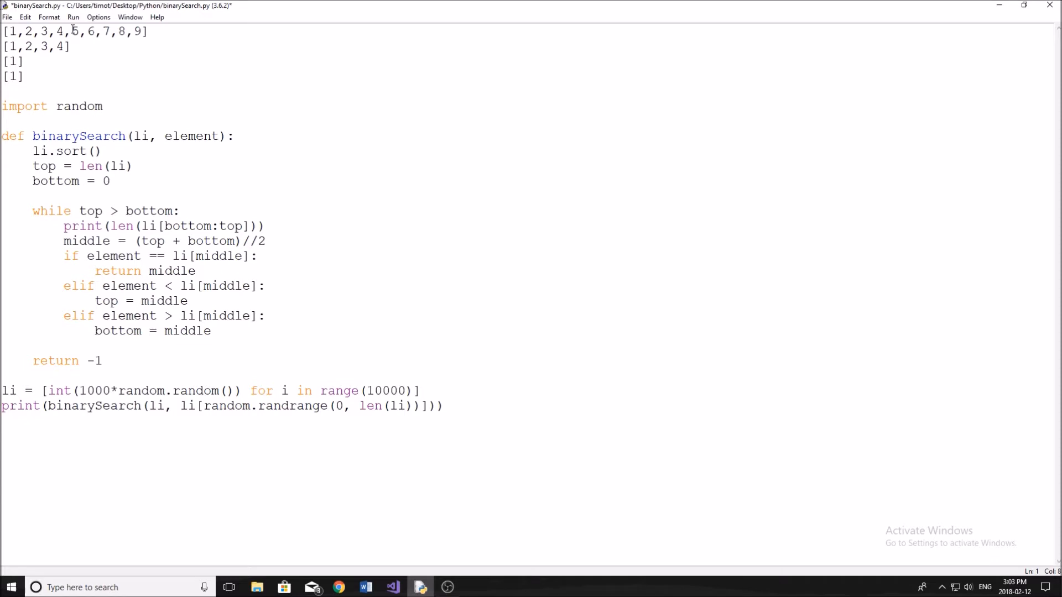
pyautogui.moveTo(71, 31); pyautogui.dragTo(134, 31)
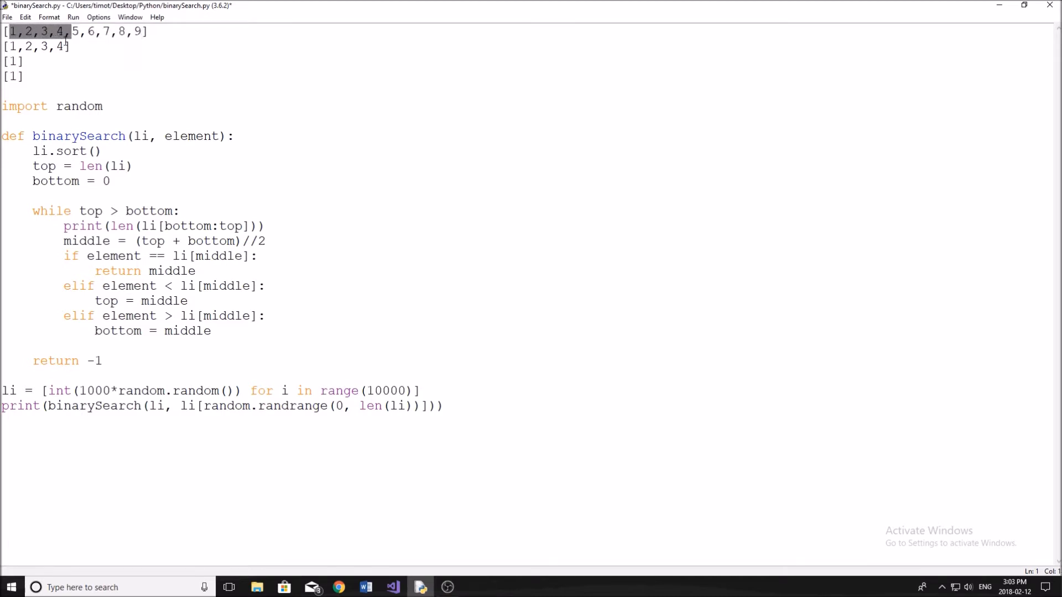
pyautogui.click(34, 47)
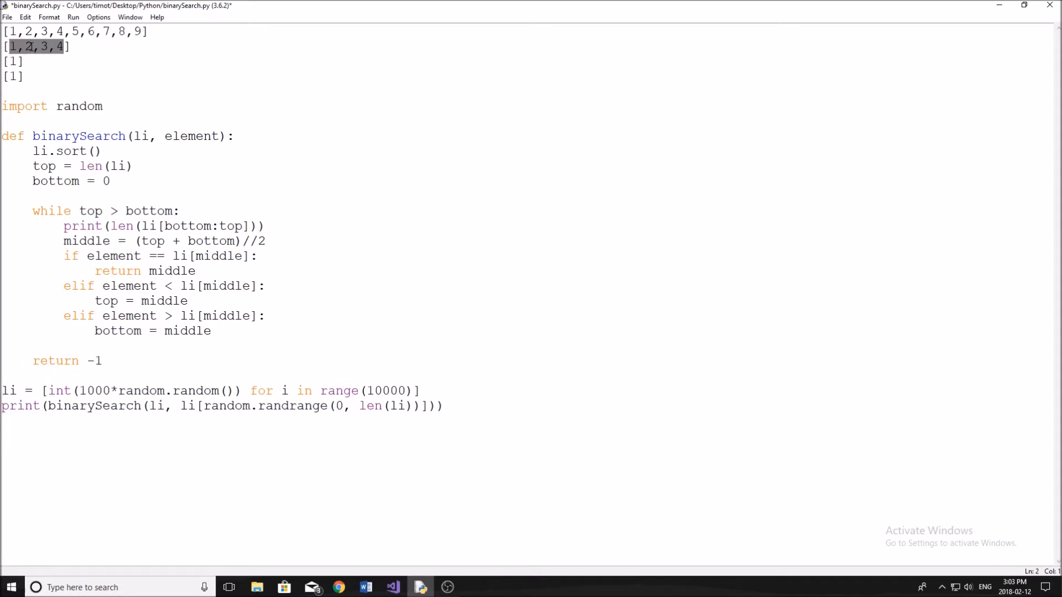
pyautogui.click(32, 47)
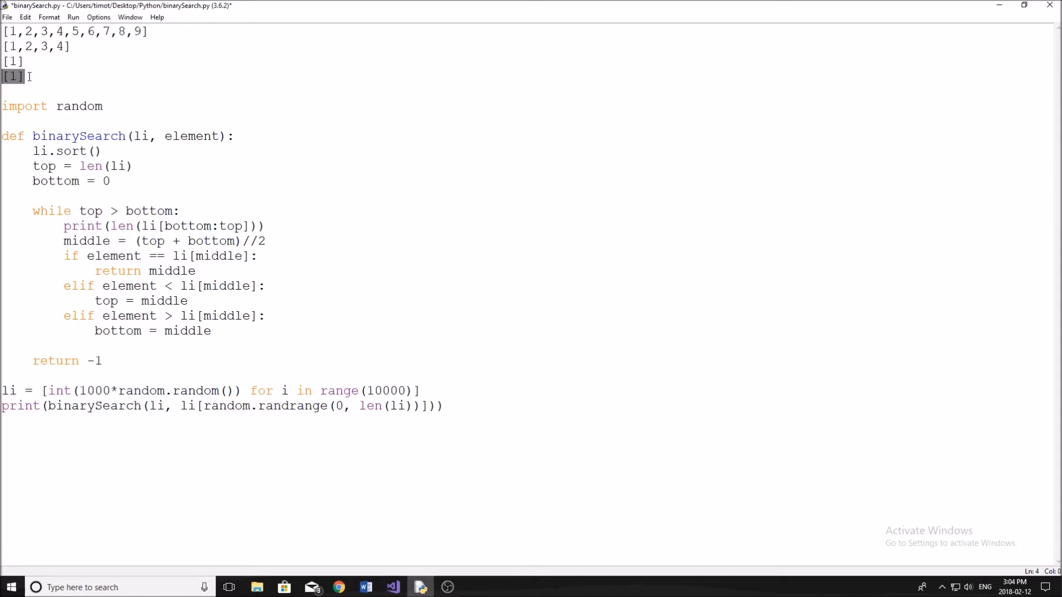
# Step: Point out the while loop and the middle-index calculation inside binarySearch
pyautogui.click(25, 76)
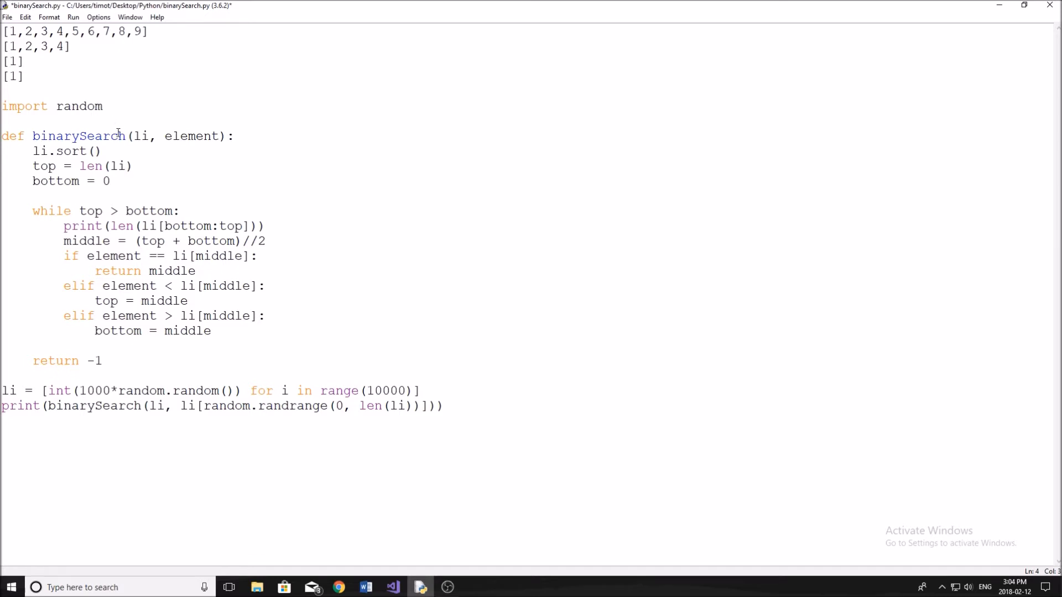
pyautogui.click(27, 76)
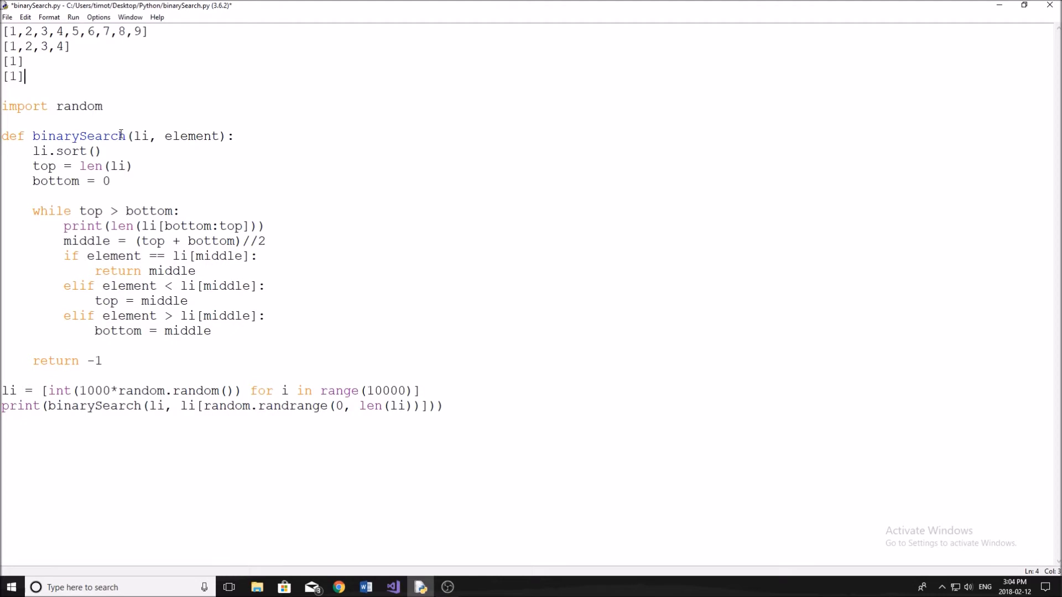
pyautogui.click(109, 180)
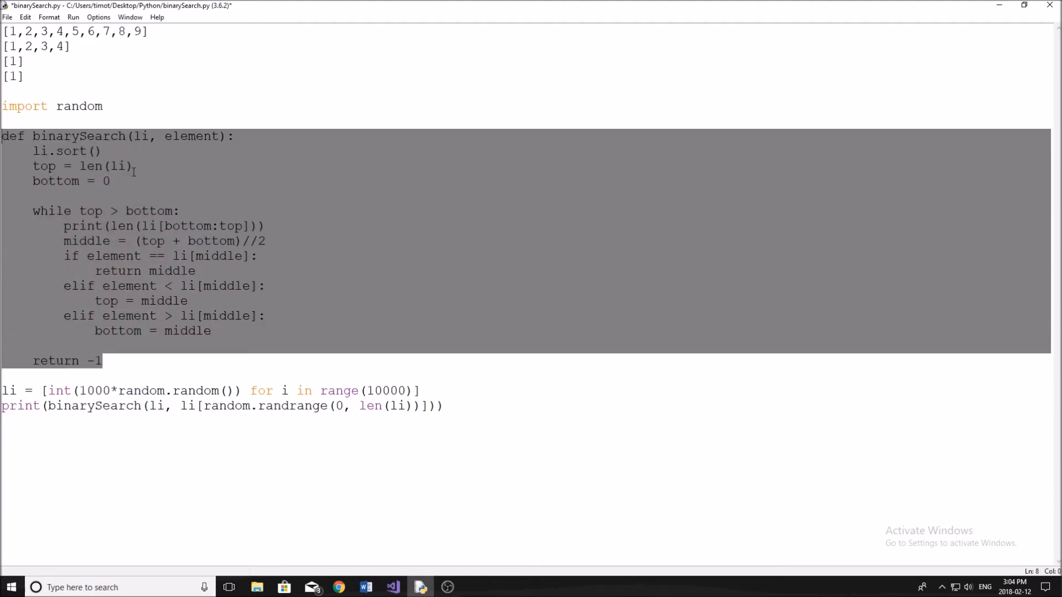
pyautogui.click(176, 192)
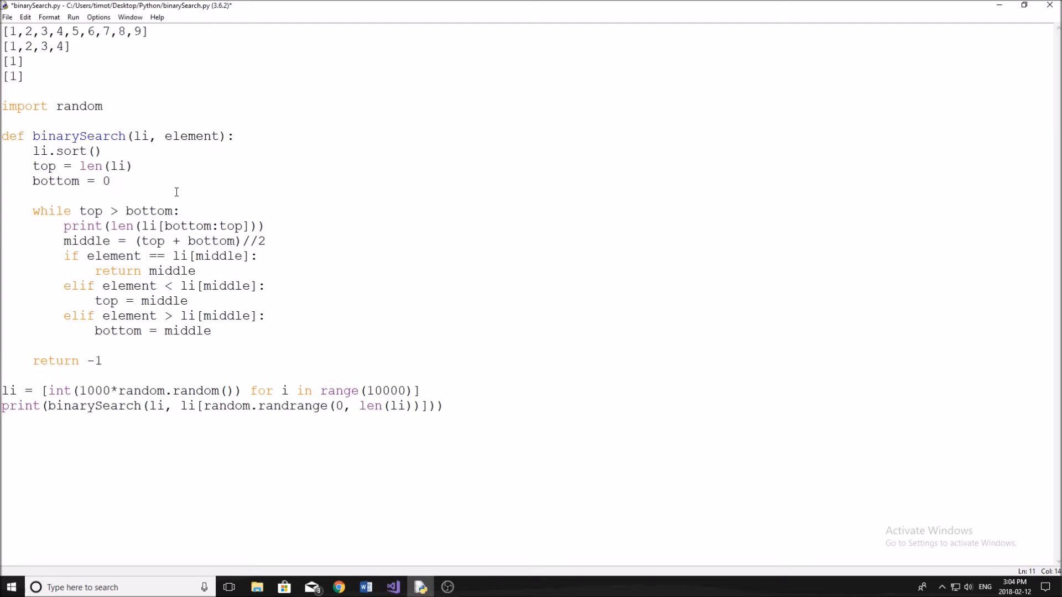
pyautogui.click(109, 181)
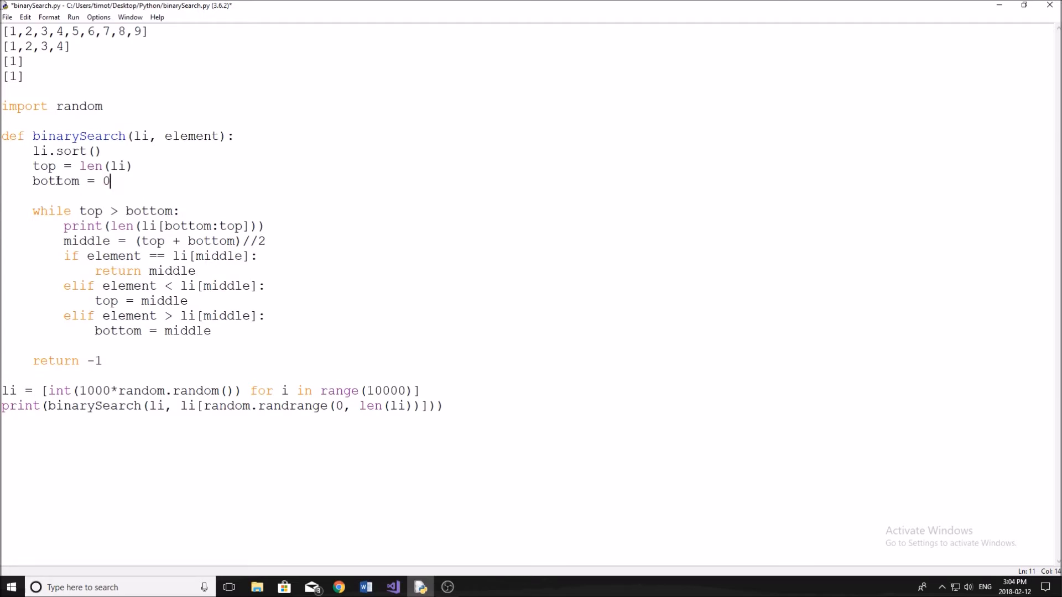
pyautogui.doubleClick(66, 152)
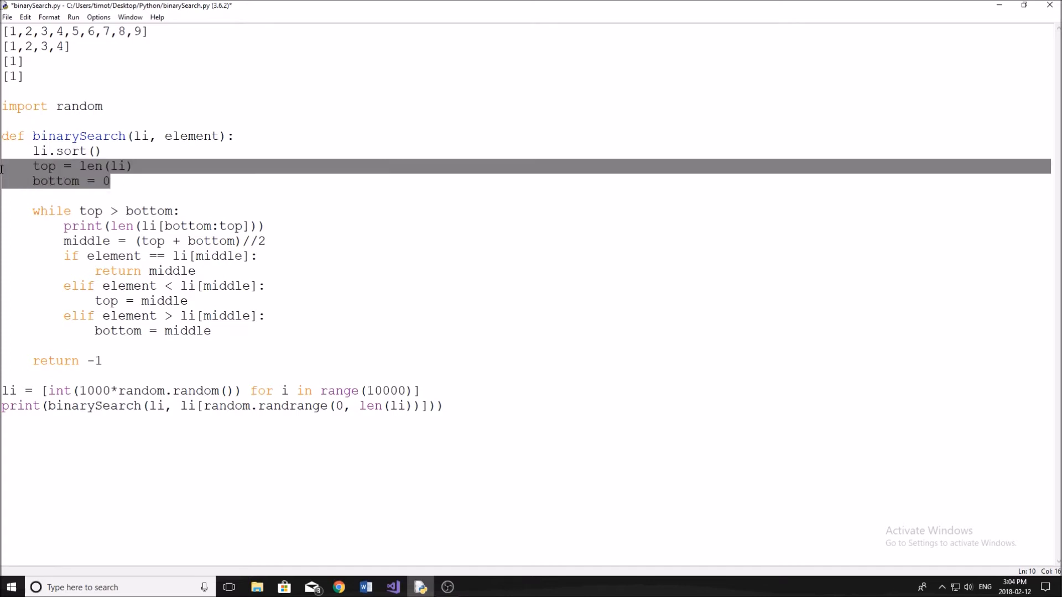
pyautogui.click(139, 166)
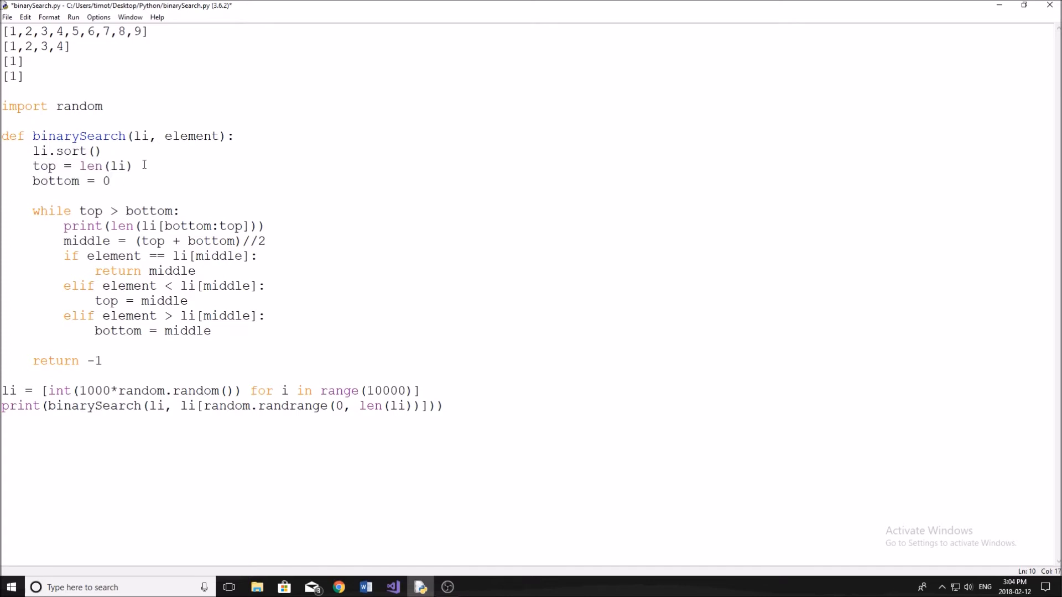
pyautogui.click(134, 166)
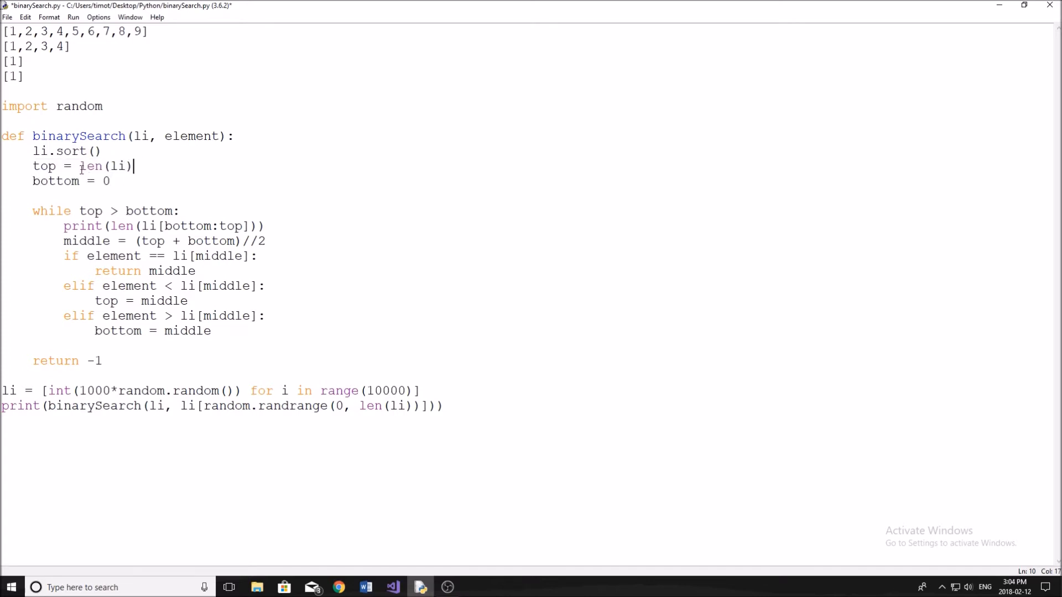
pyautogui.moveTo(86, 186)
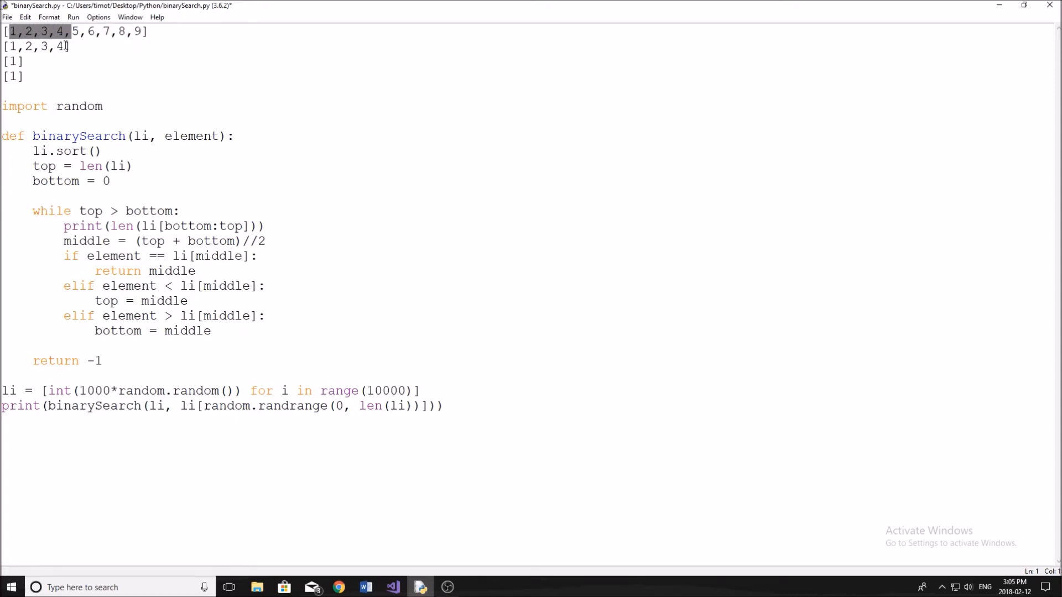
pyautogui.click(35, 46)
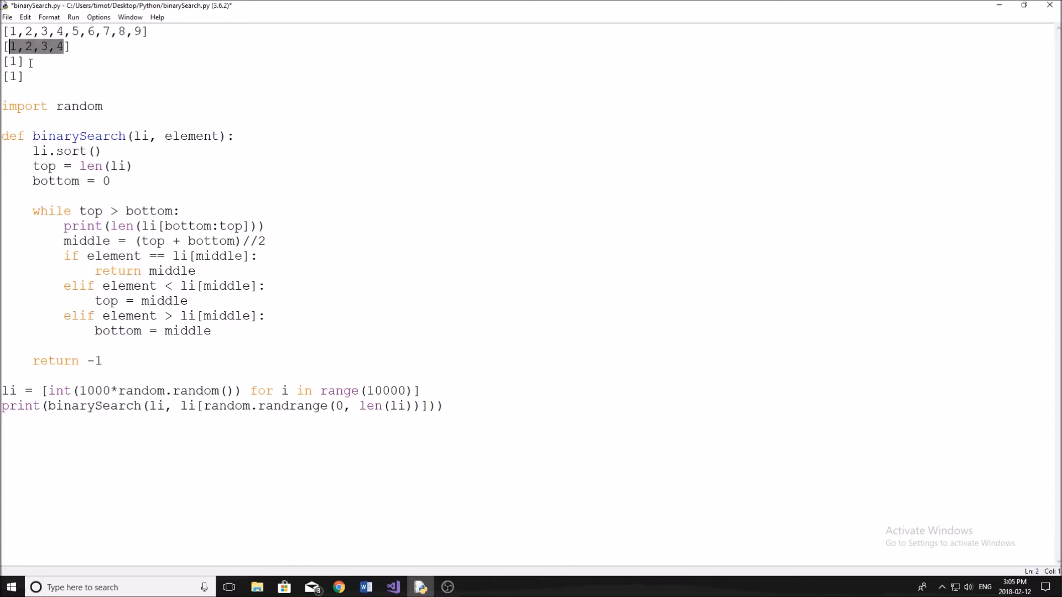
pyautogui.moveTo(98, 120)
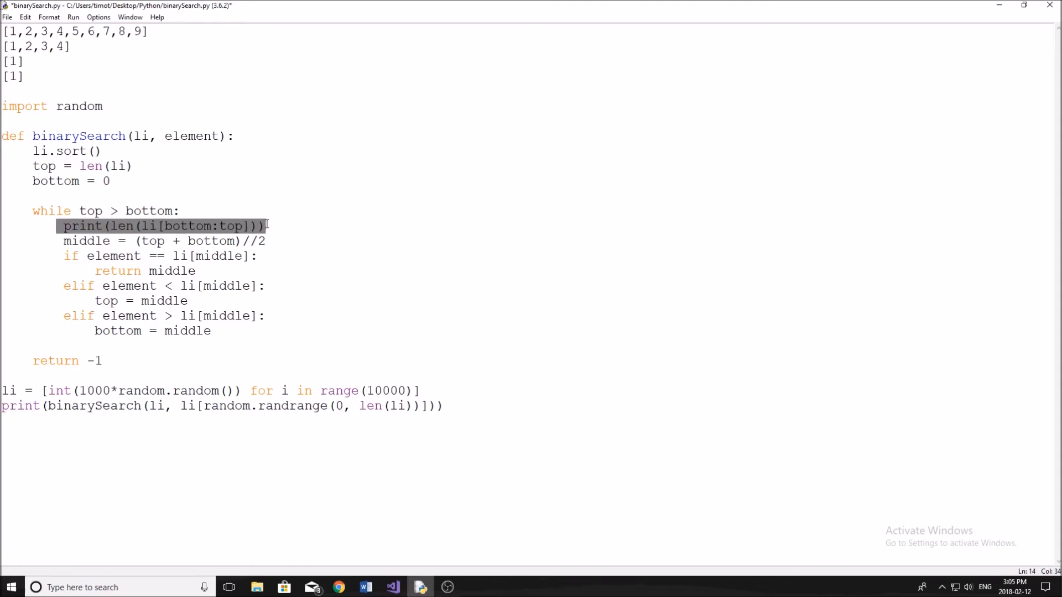
# Step: Trace the comparison branches that return middle or move top and bottom around it
pyautogui.click(151, 241)
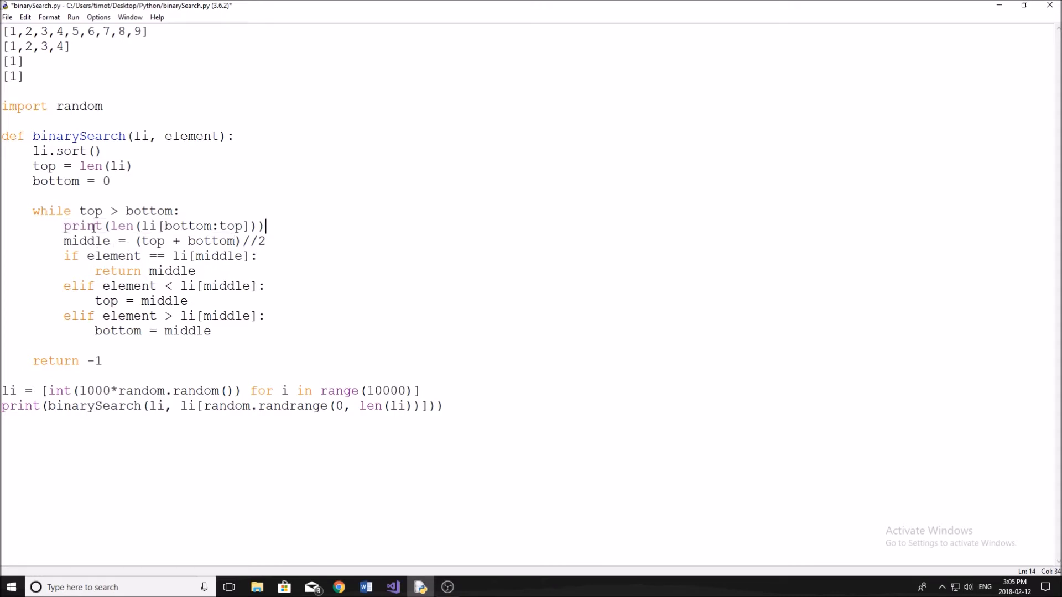
pyautogui.doubleClick(80, 241)
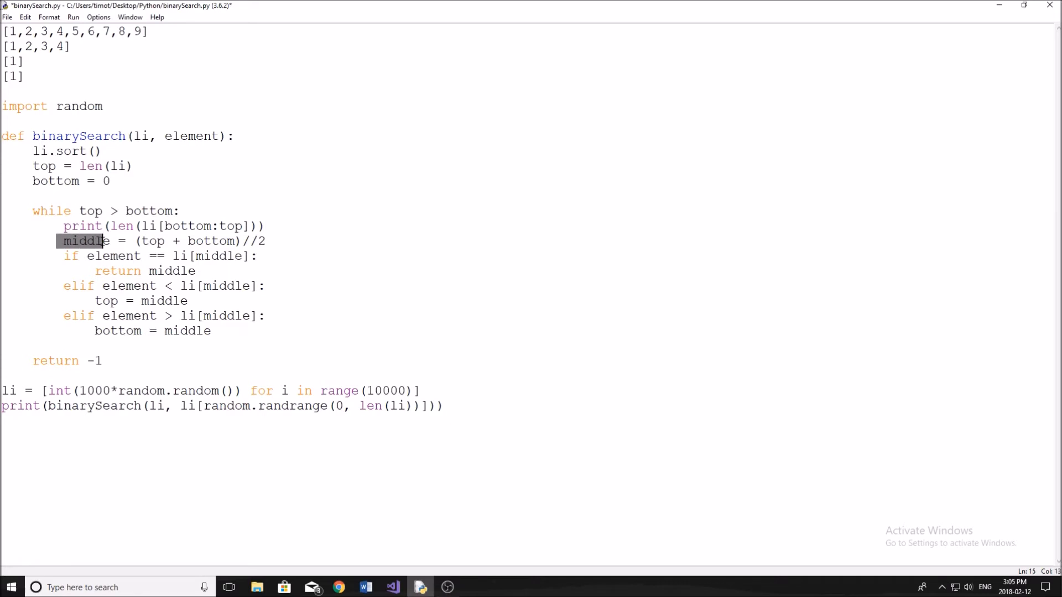
pyautogui.moveTo(232, 241)
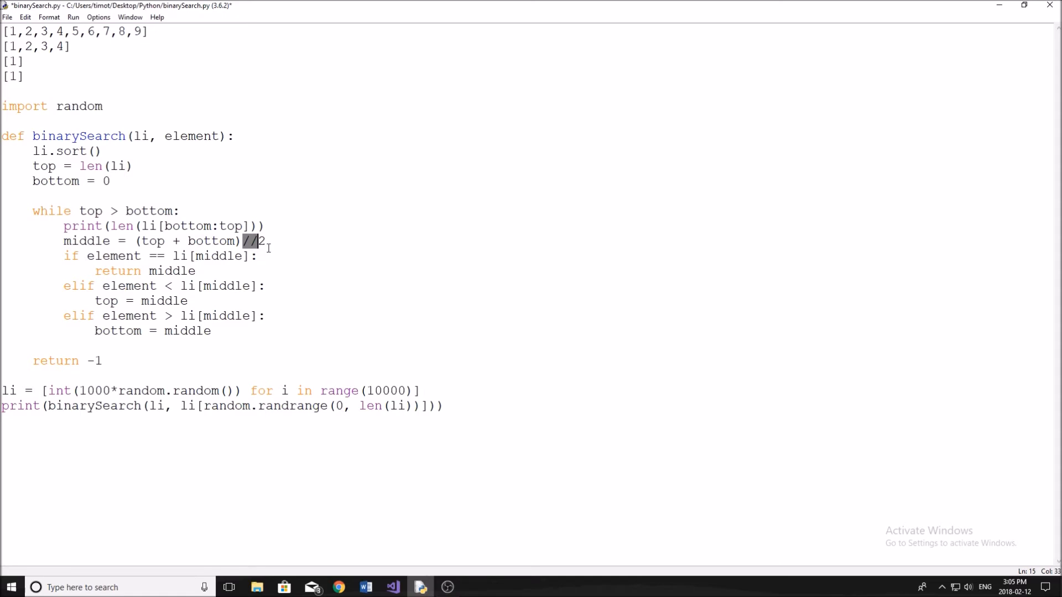
pyautogui.moveTo(61, 257)
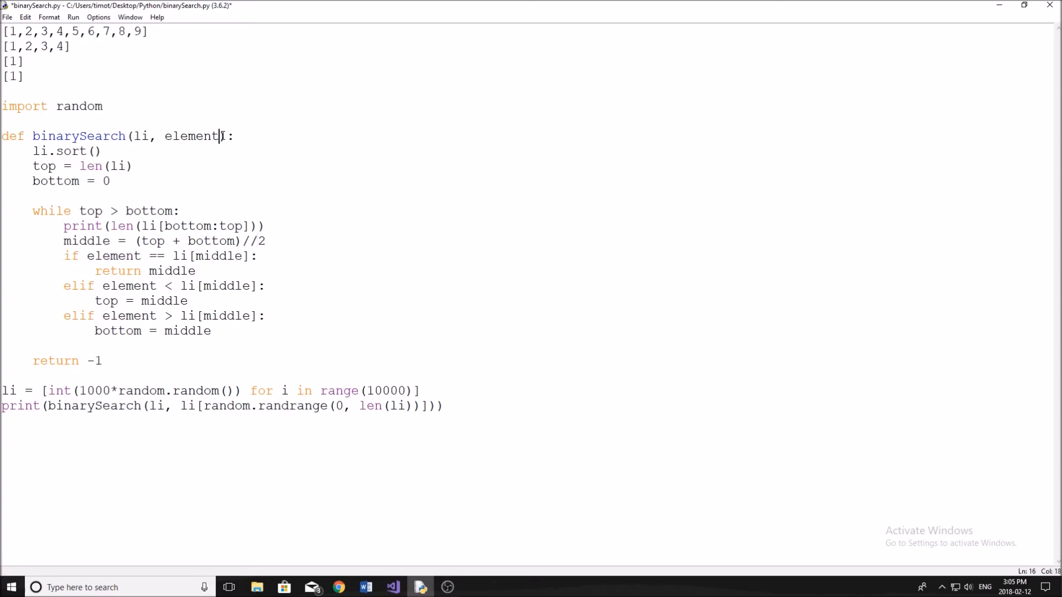
pyautogui.doubleClick(191, 136)
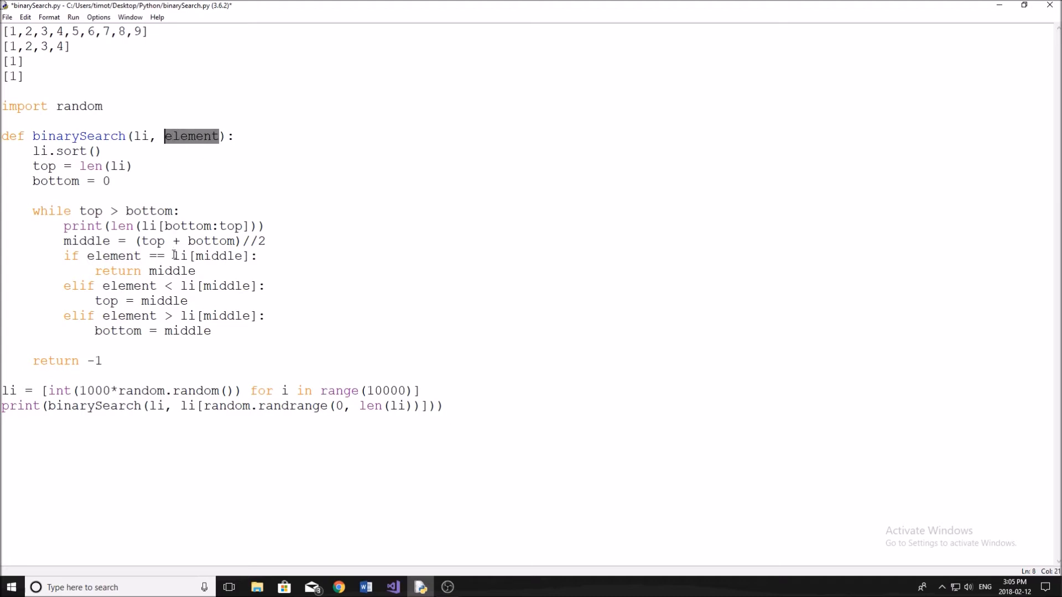
pyautogui.doubleClick(204, 256)
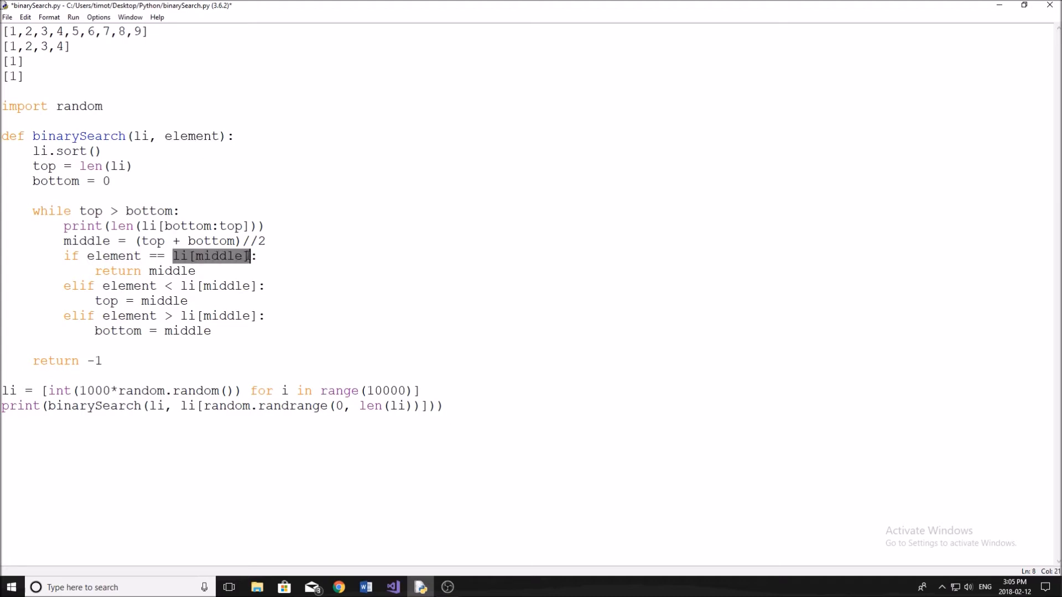
pyautogui.click(156, 136)
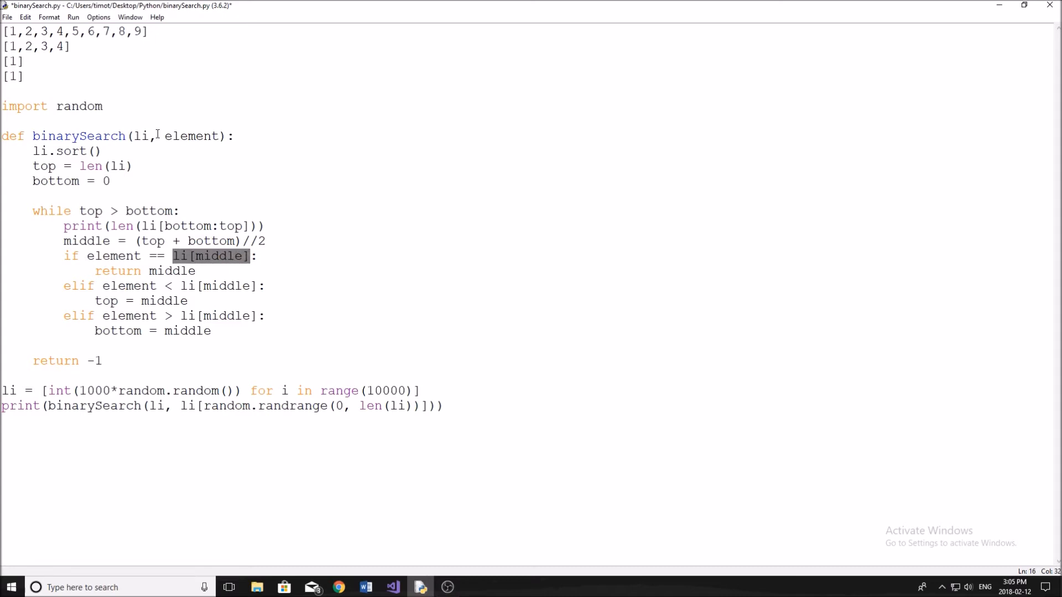
pyautogui.click(74, 31)
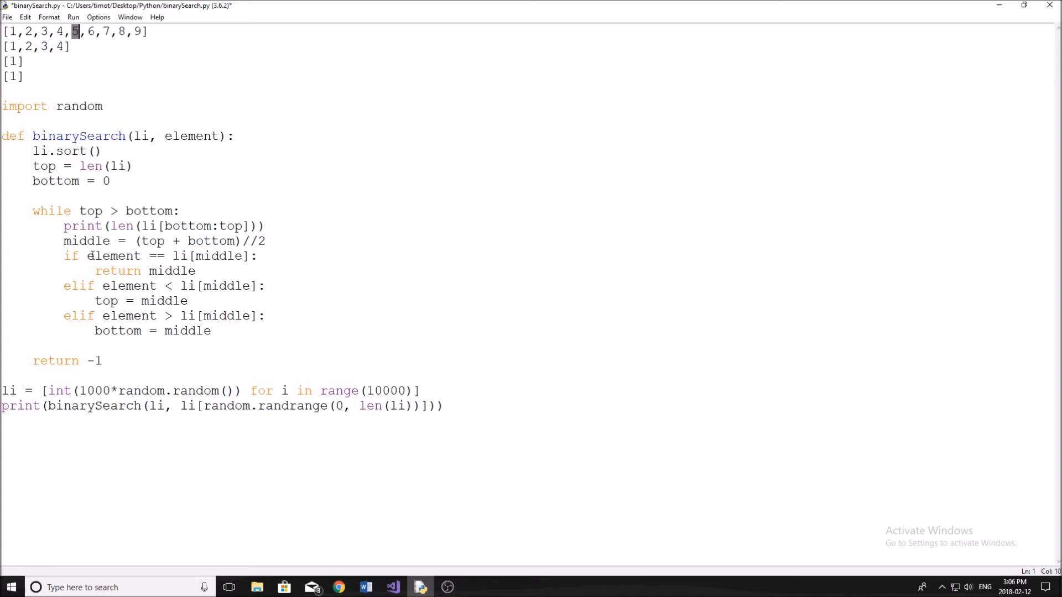
pyautogui.click(173, 256)
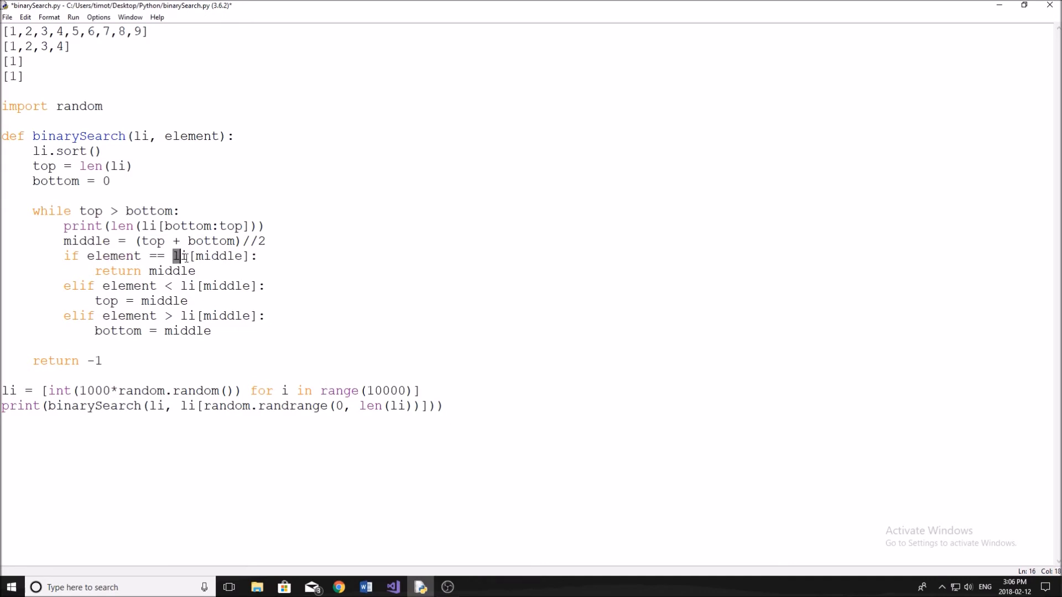
pyautogui.doubleClick(173, 272)
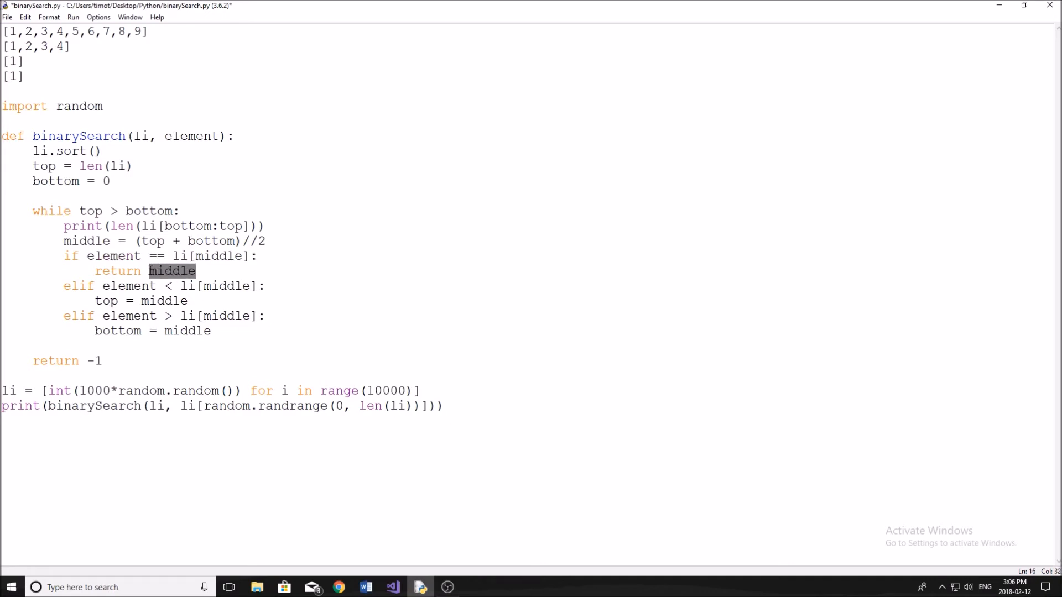
pyautogui.click(140, 286)
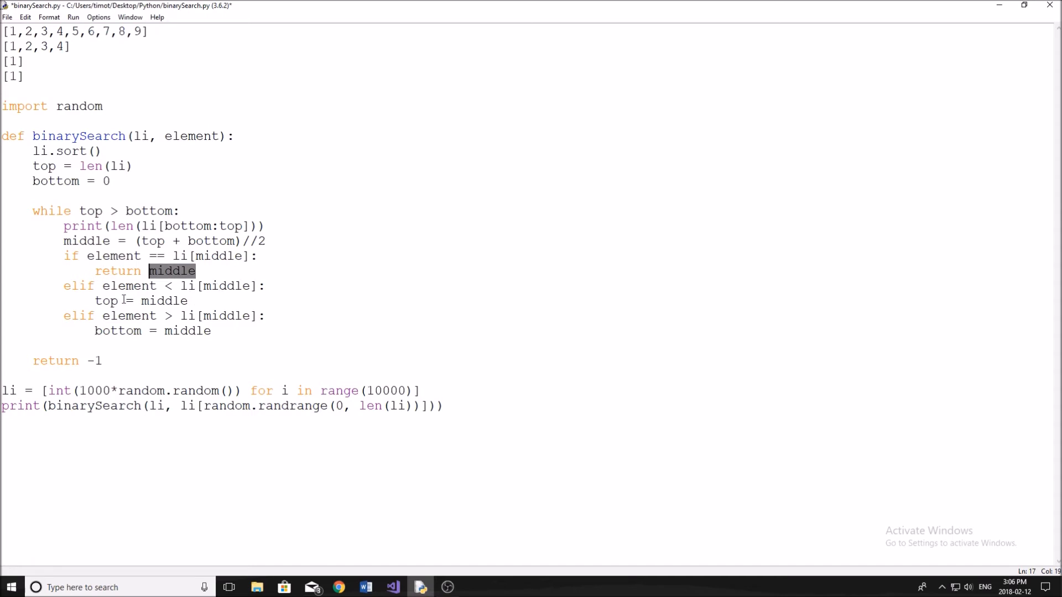
# Step: Show middle being returned, top reset to middle, the lower half [1,2,3,4] and upper half 5 through 9
pyautogui.doubleClick(161, 301)
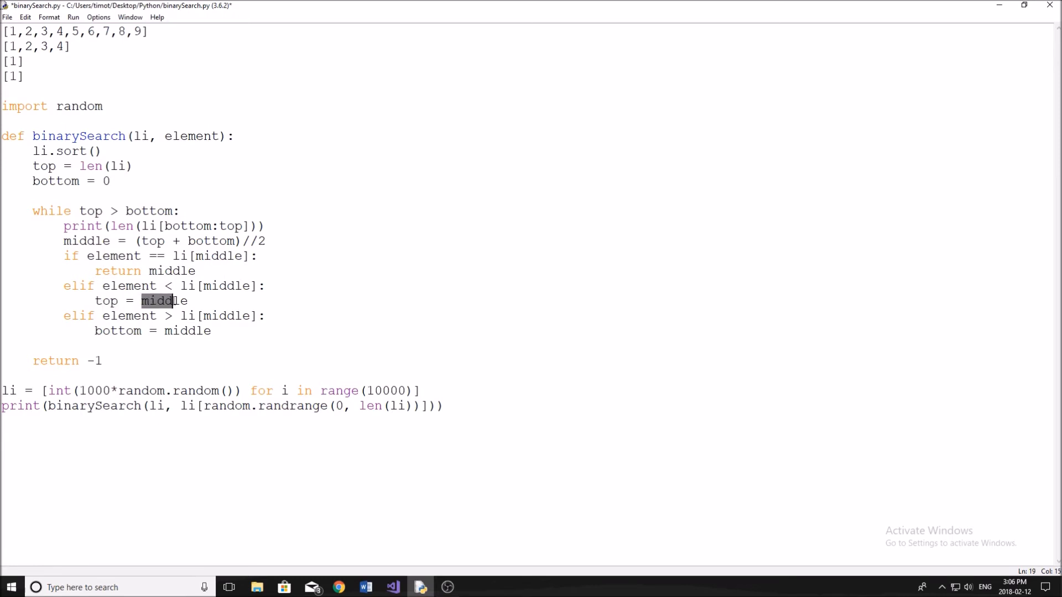
pyautogui.click(136, 31)
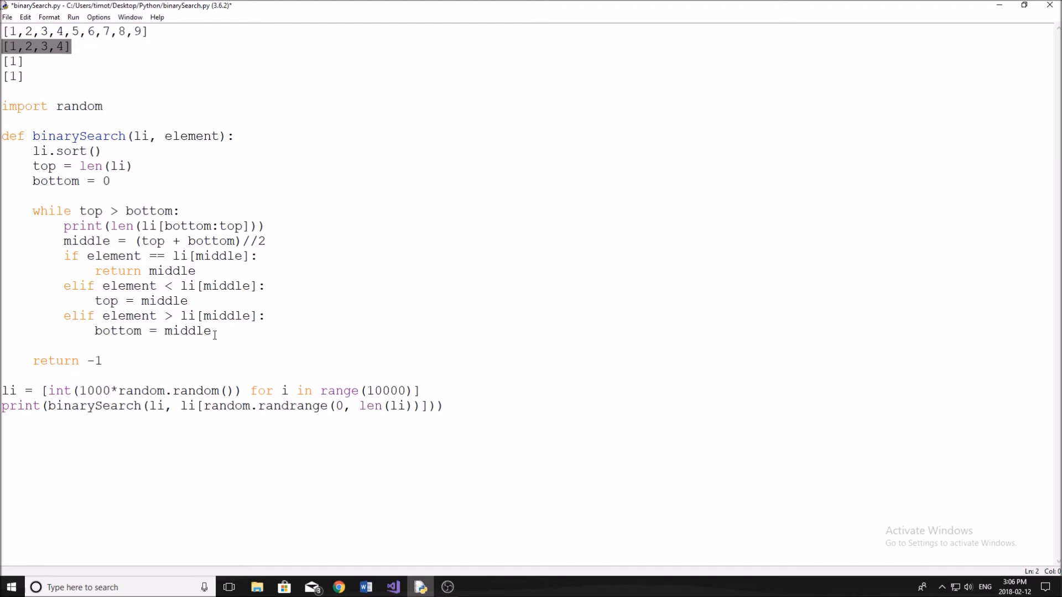
pyautogui.click(9, 32)
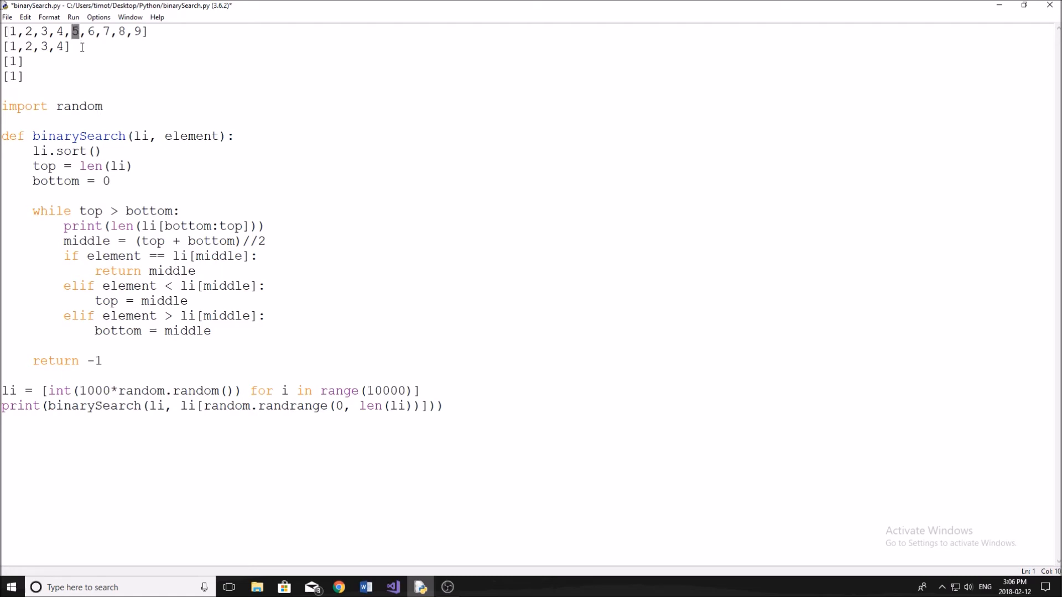
pyautogui.moveTo(77, 31); pyautogui.dragTo(139, 31)
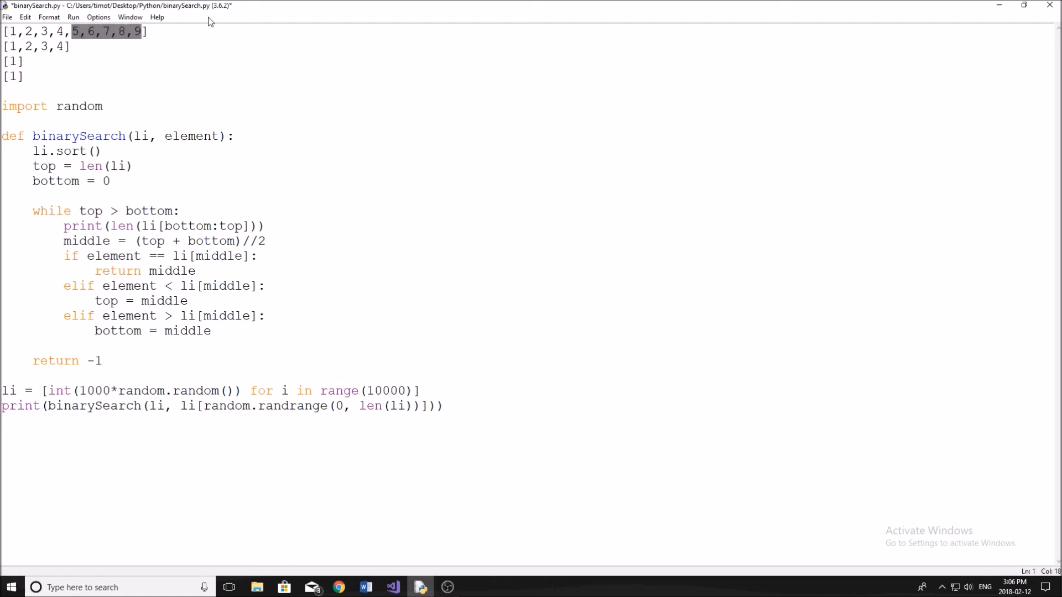
pyautogui.moveTo(219, 63)
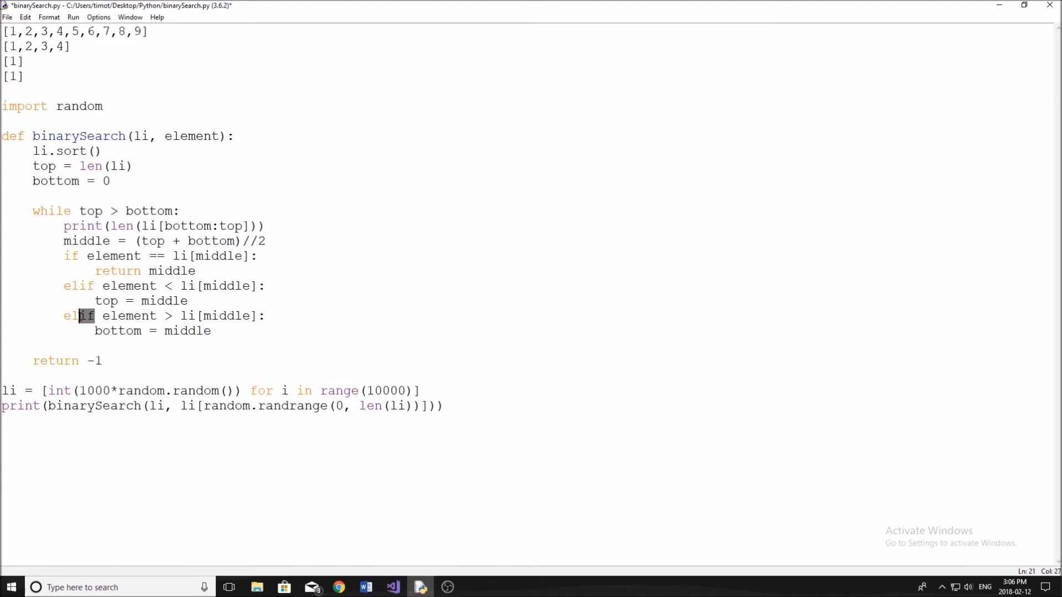
pyautogui.click(107, 328)
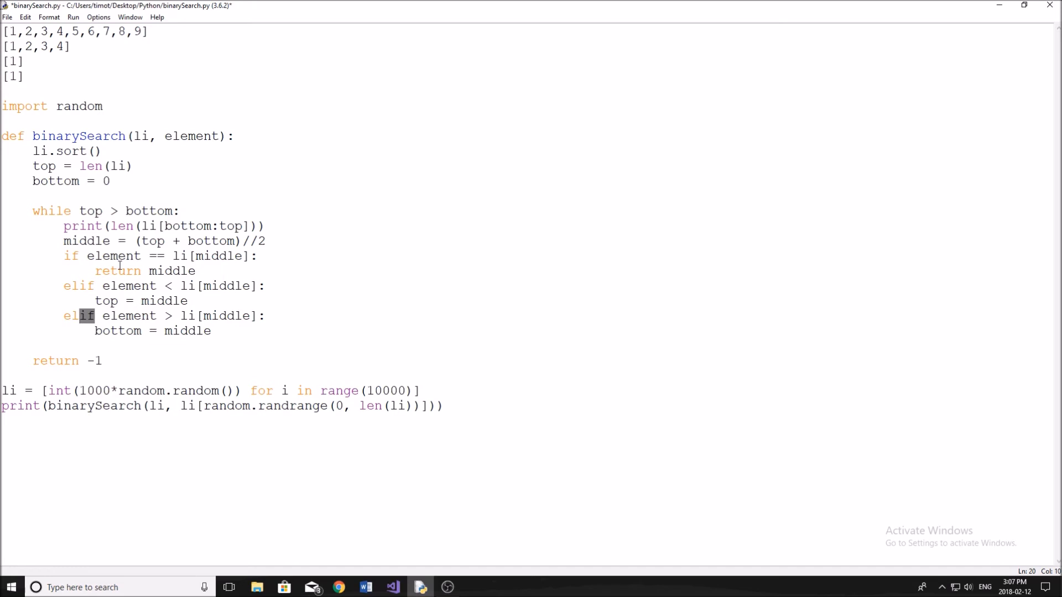
# Step: Add a line with 'bob' and 'apple' below the script and save it so it runs
pyautogui.click(172, 462)
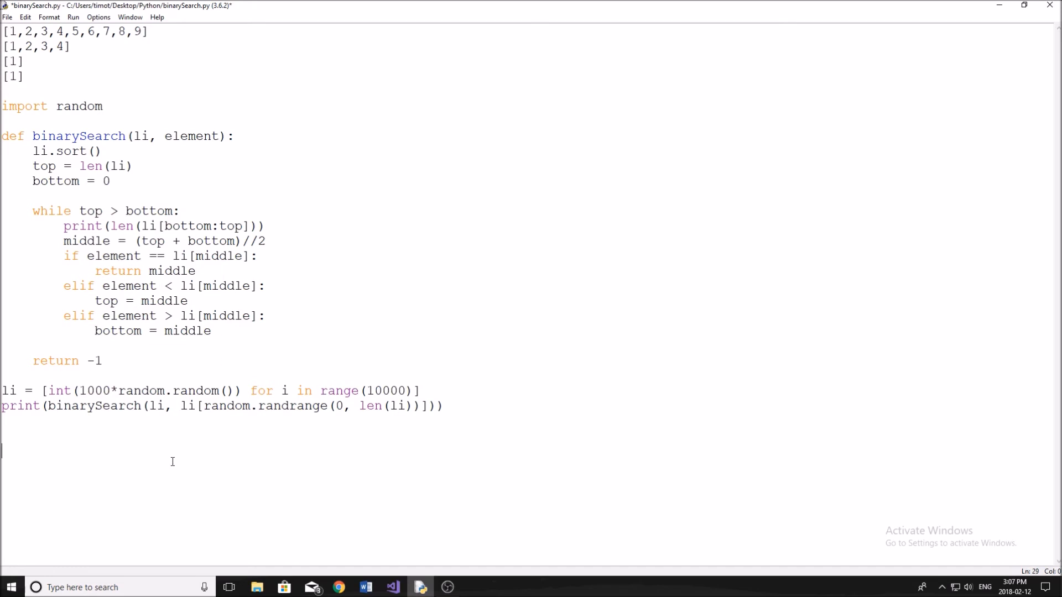
pyautogui.write("'bob' >")
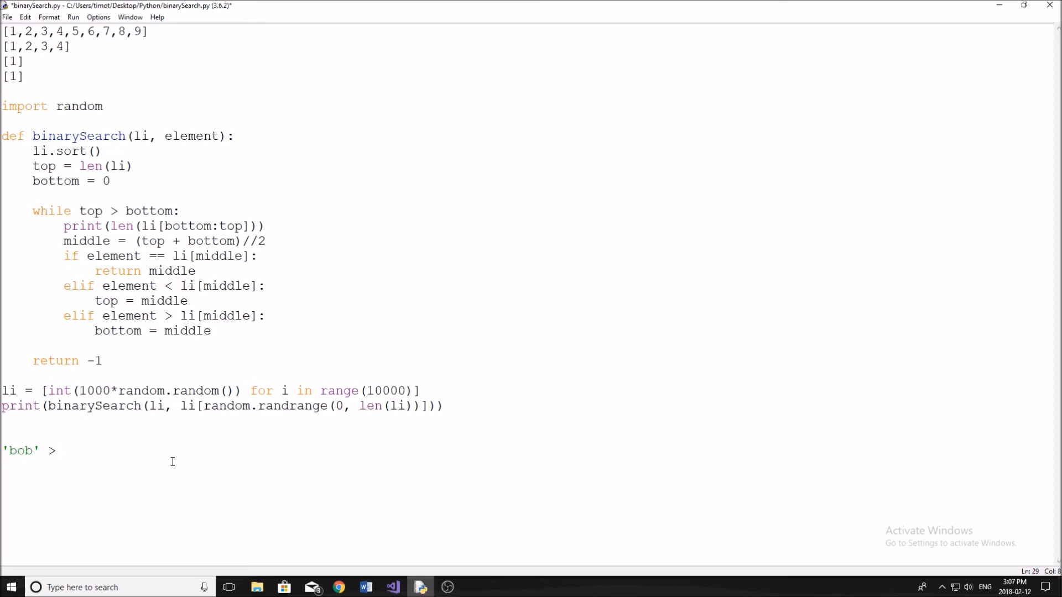
pyautogui.write("'a'")
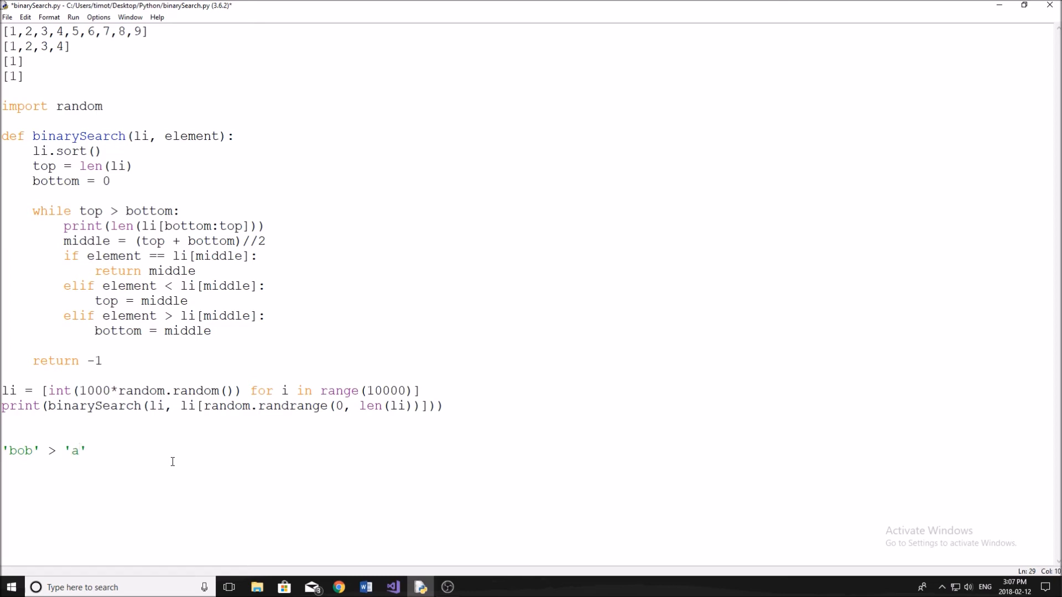
pyautogui.write('pple')
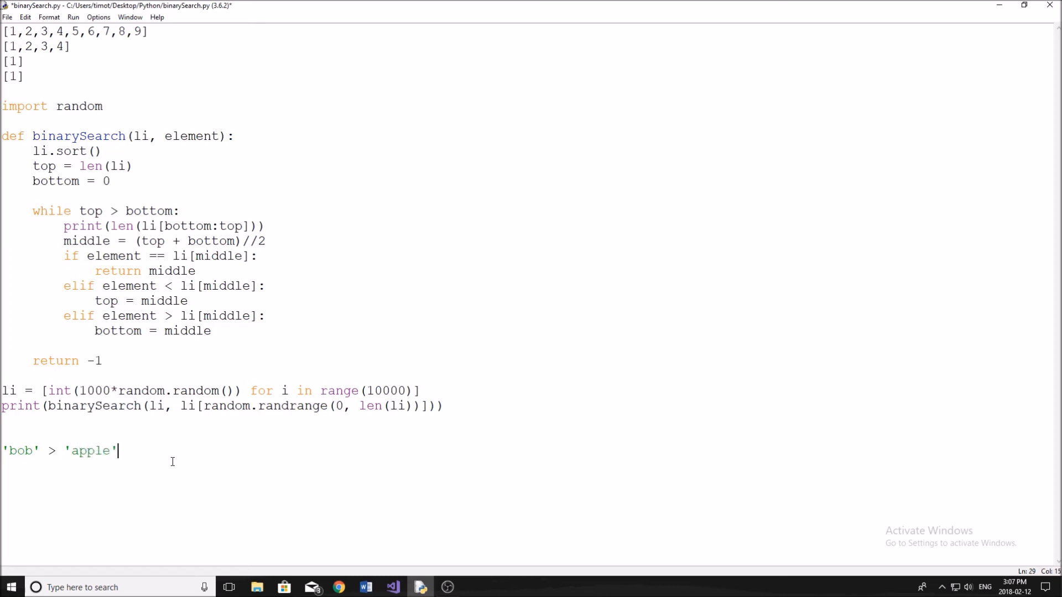
pyautogui.moveTo(144, 451)
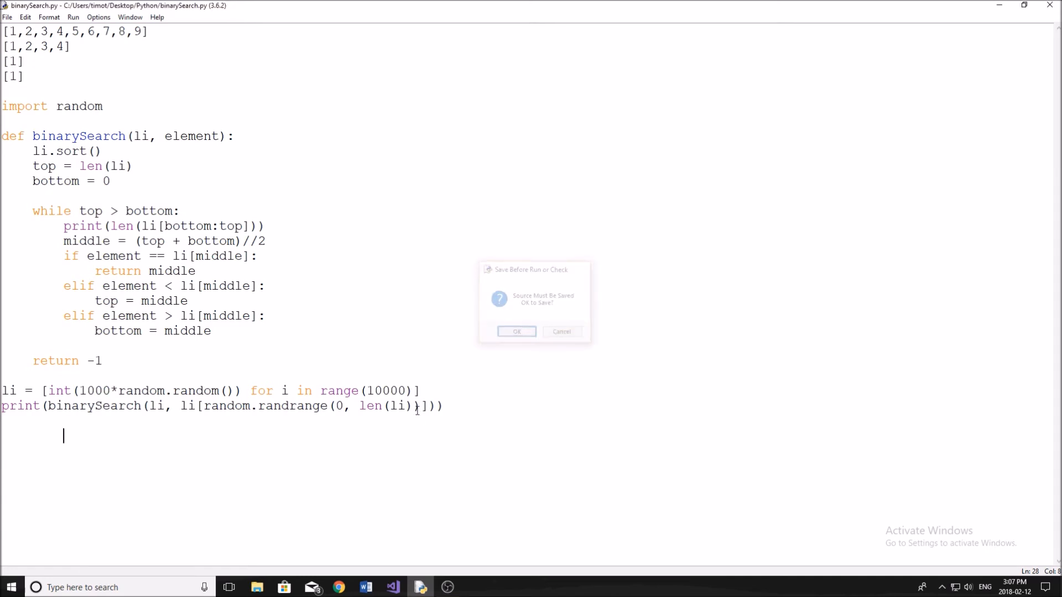
pyautogui.click(517, 331)
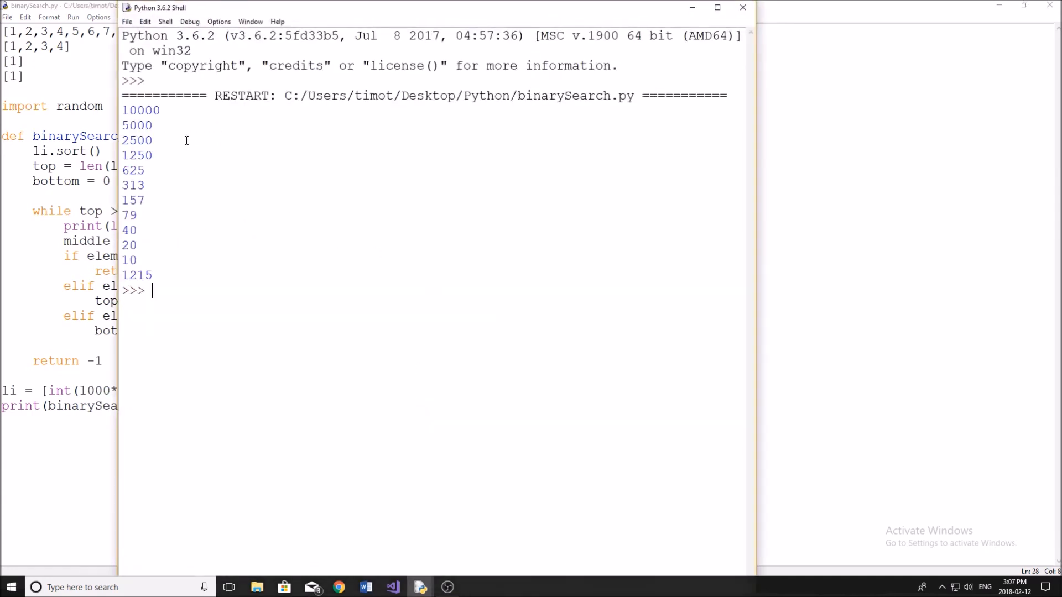
pyautogui.moveTo(168, 111)
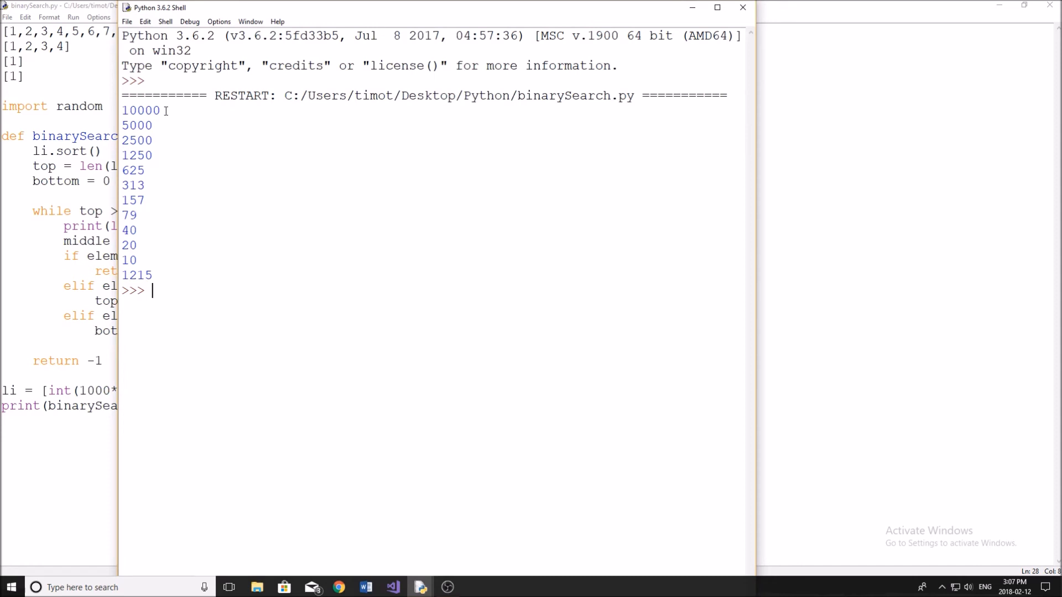
# Step: Highlight the Shell output halving from 10000 through 2500 and 1250 down to the final length 10
pyautogui.doubleClick(140, 110)
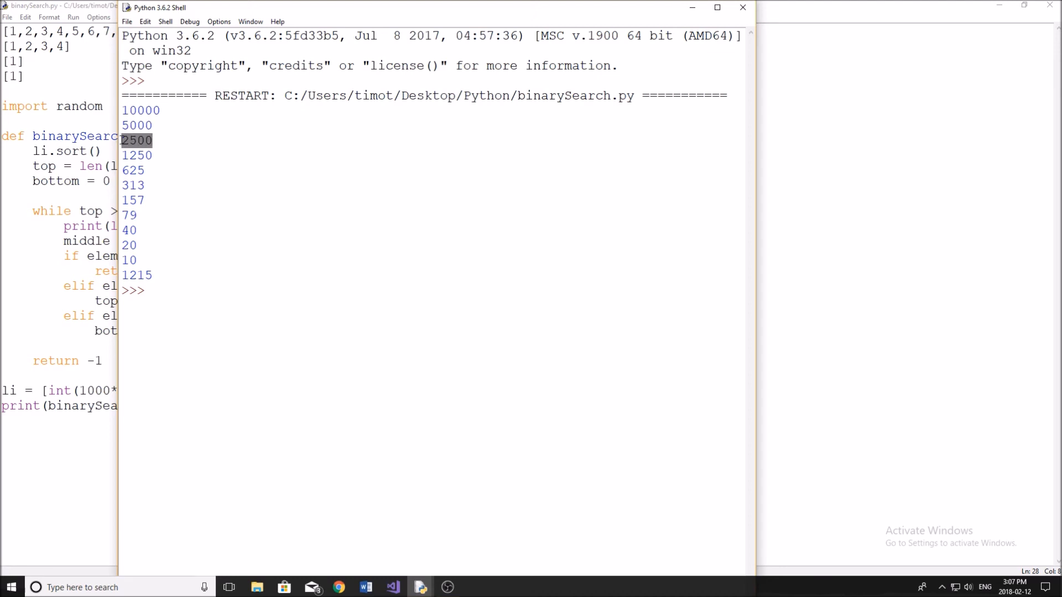
pyautogui.click(142, 169)
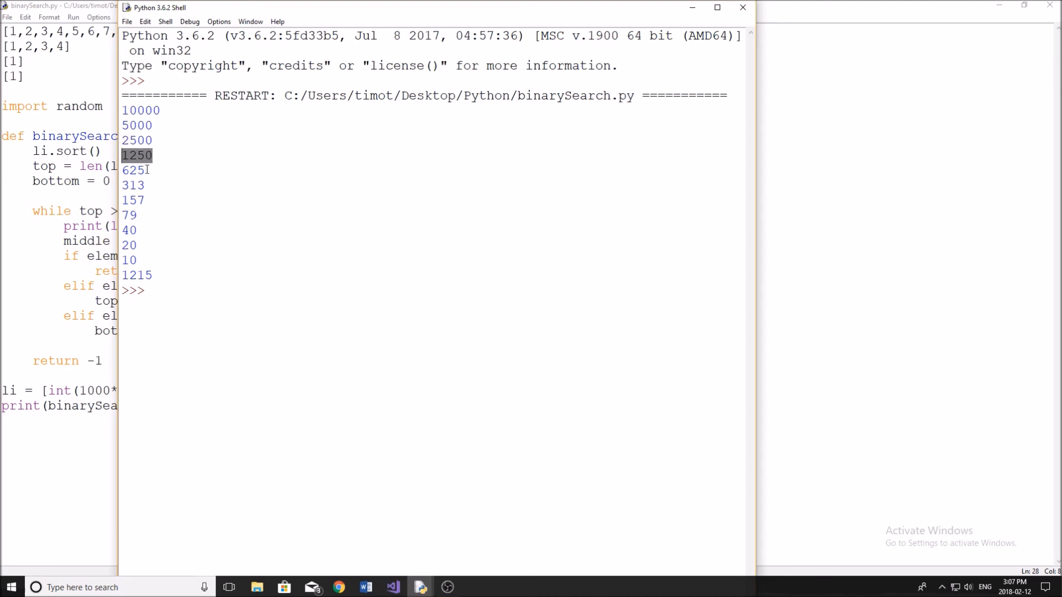
pyautogui.moveTo(158, 219)
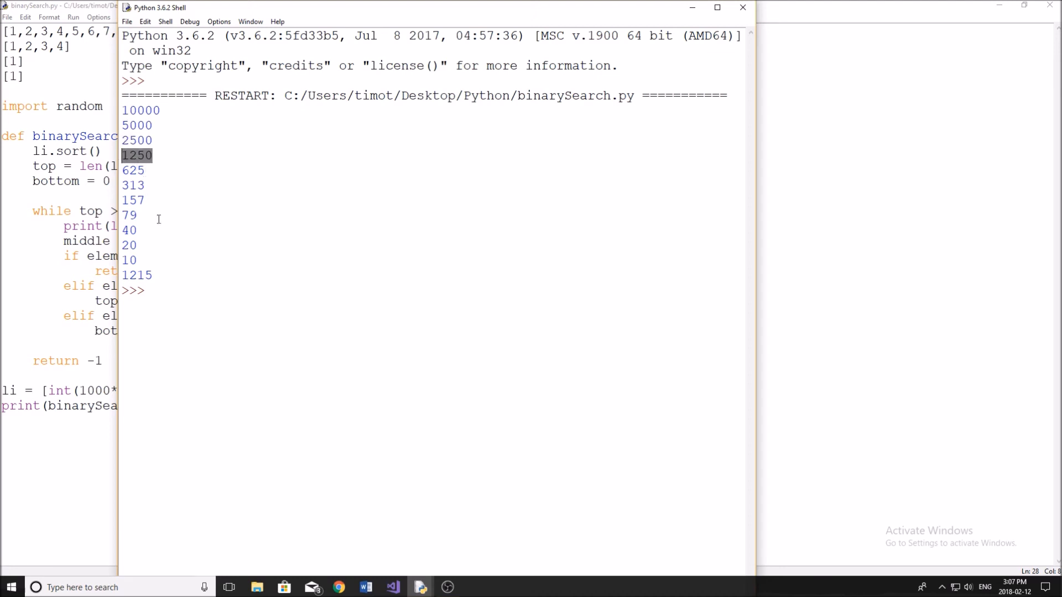
pyautogui.click(135, 260)
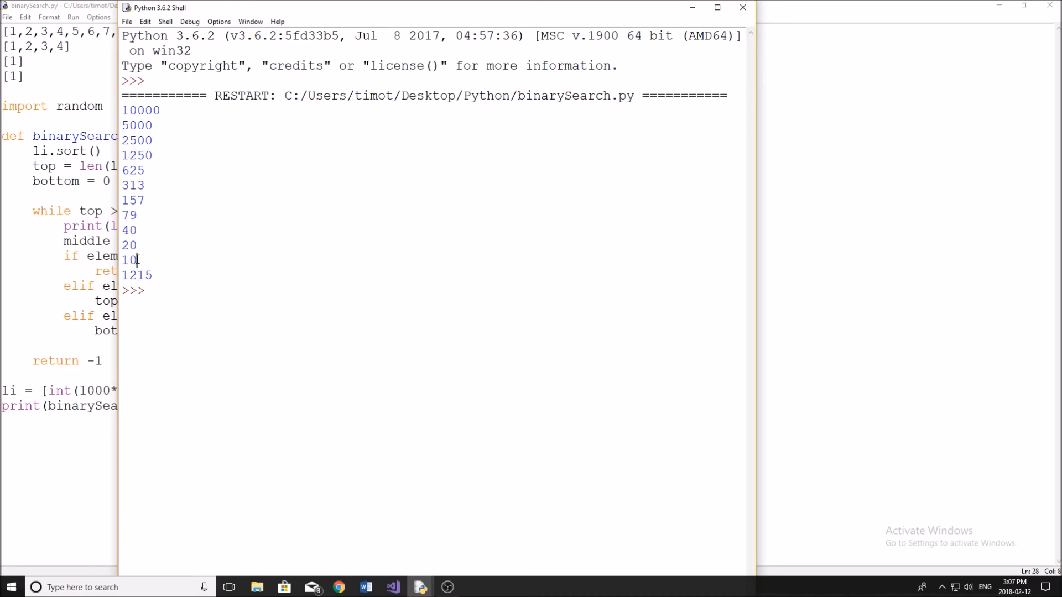
pyautogui.doubleClick(129, 260)
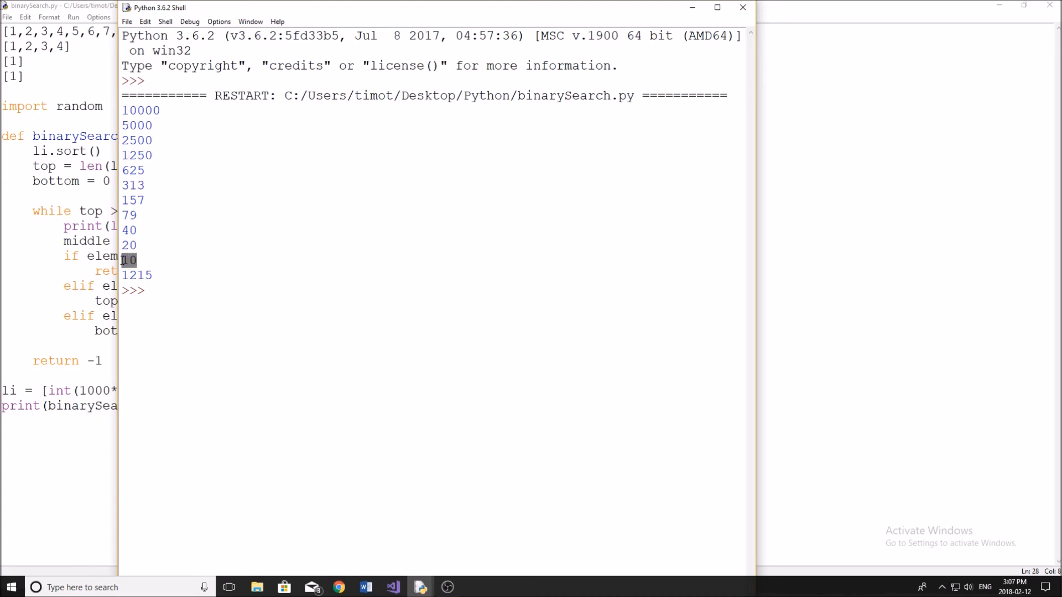
pyautogui.moveTo(152, 276)
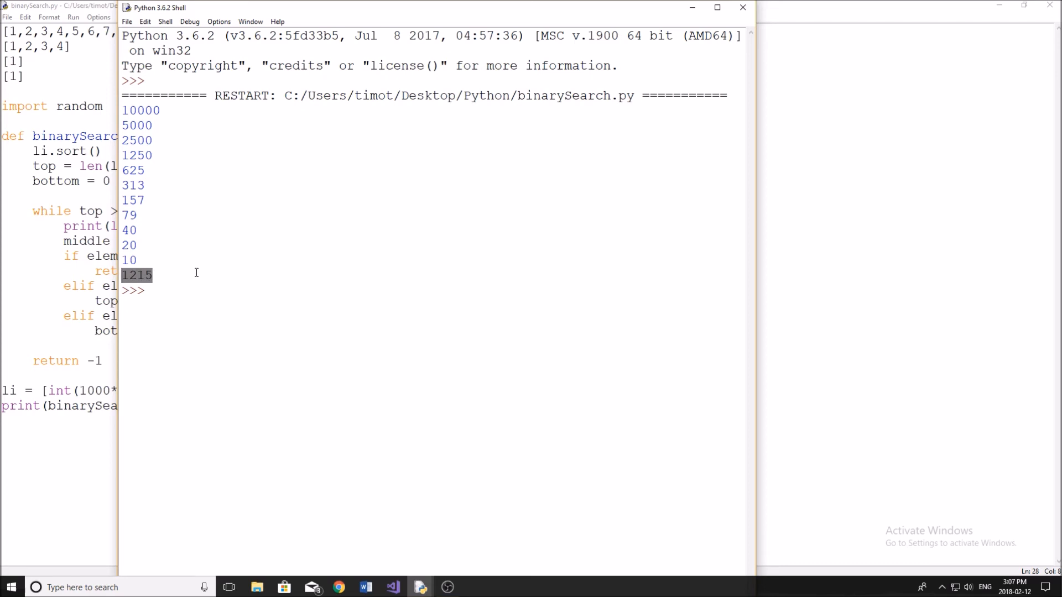
pyautogui.moveTo(155, 261)
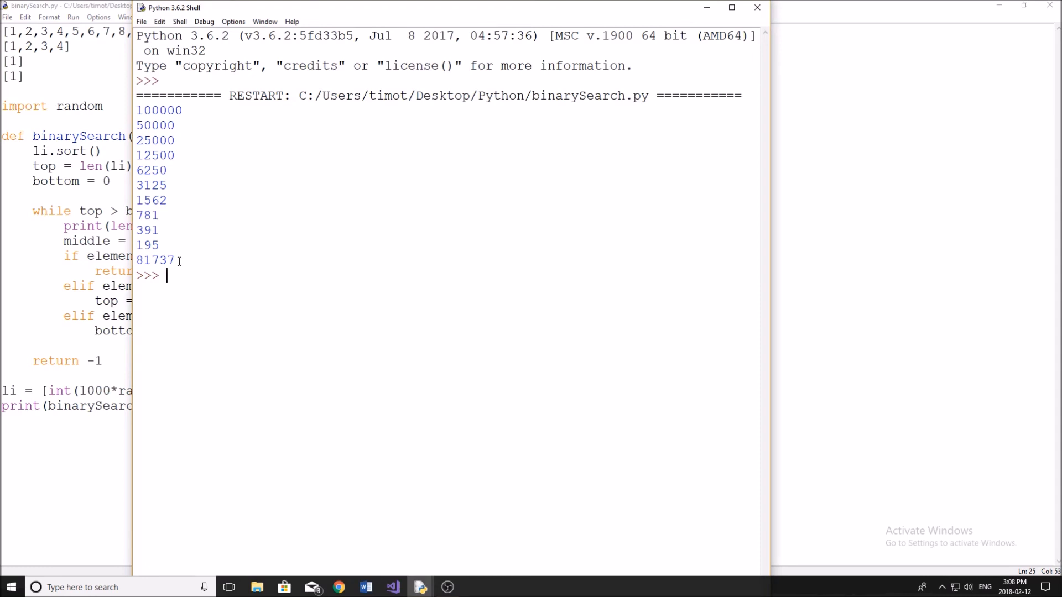
pyautogui.moveTo(373, 147)
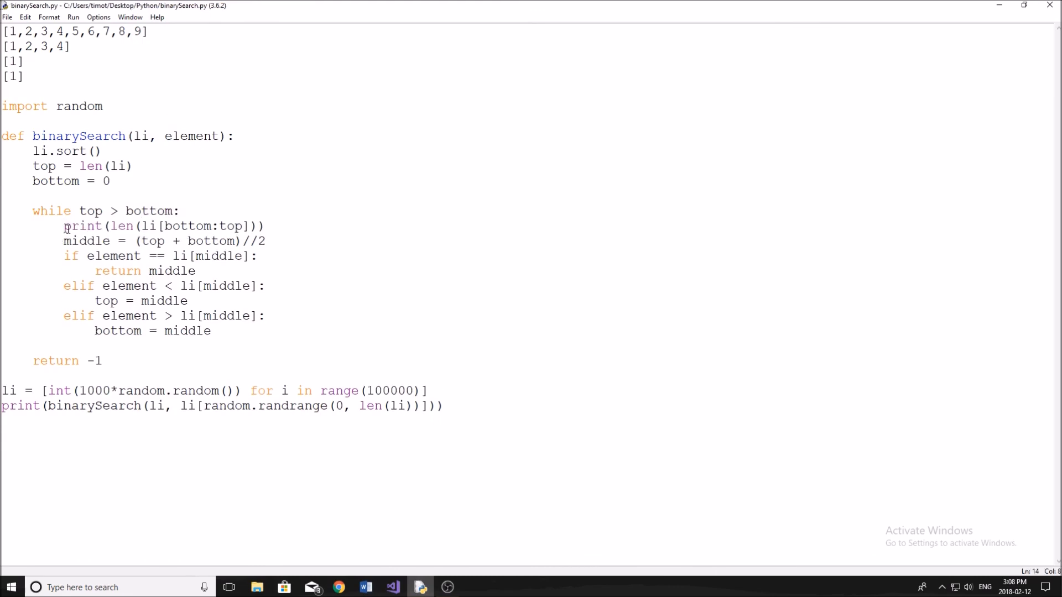
# Step: Comment out the range-length print, grow the random list to 10000000 items, and rerun for just the found index
pyautogui.write('#')
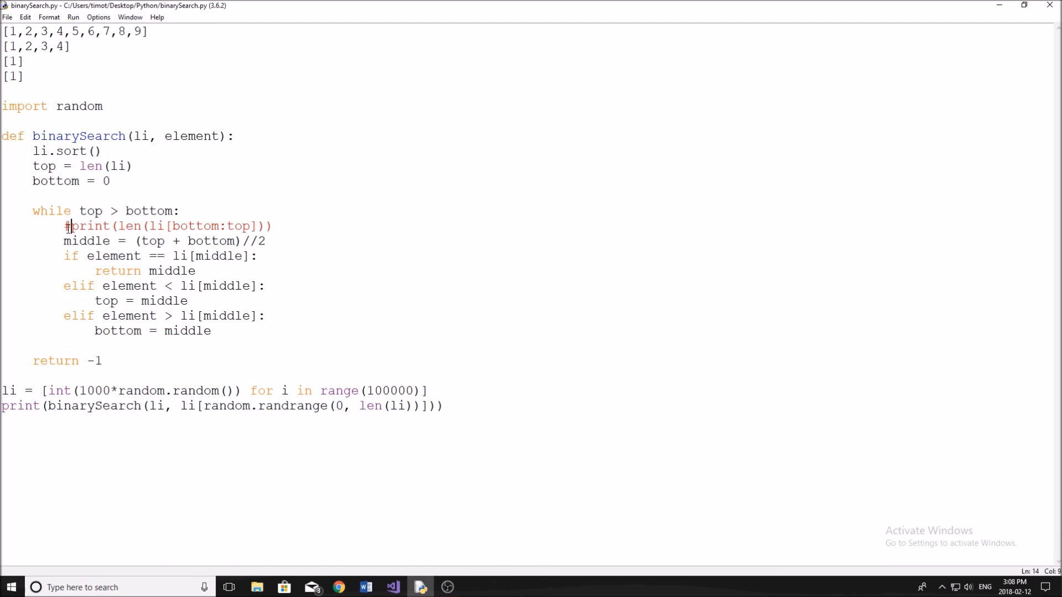
pyautogui.press('F5')
pyautogui.write('0')
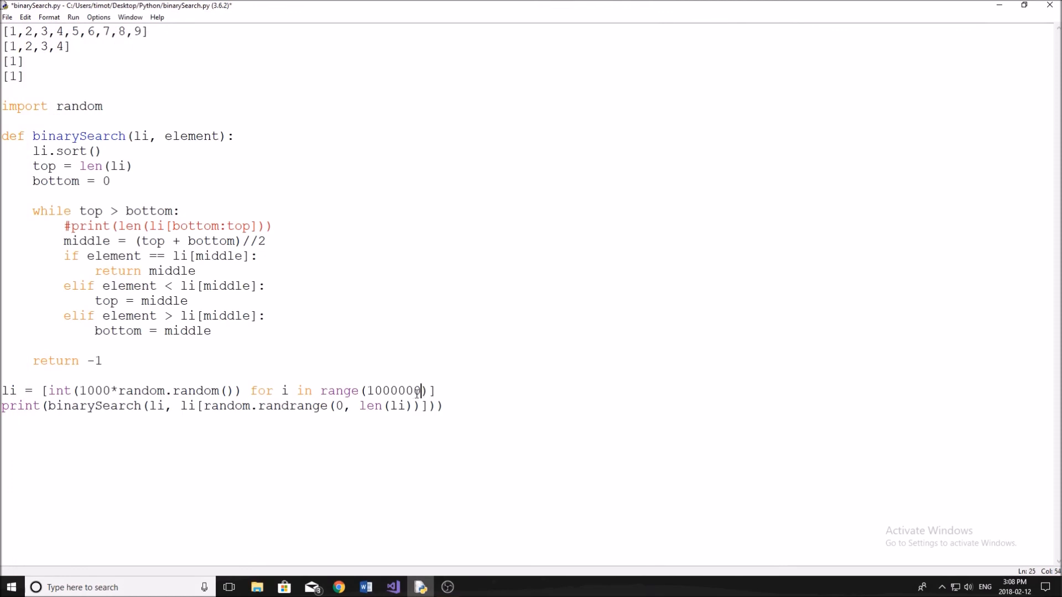
pyautogui.press('F5')
pyautogui.write('0')
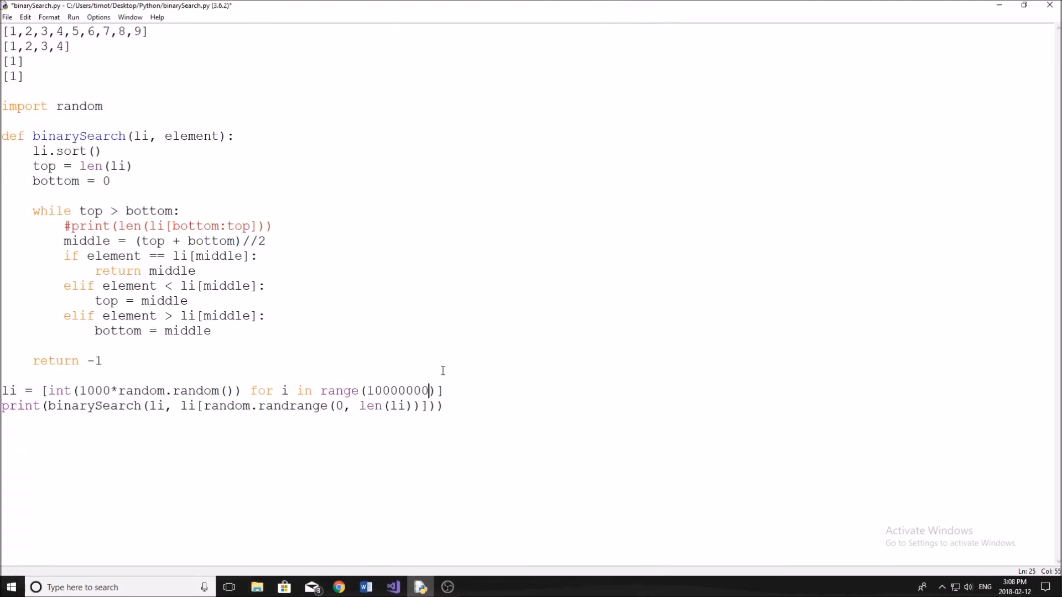
pyautogui.press('f5')
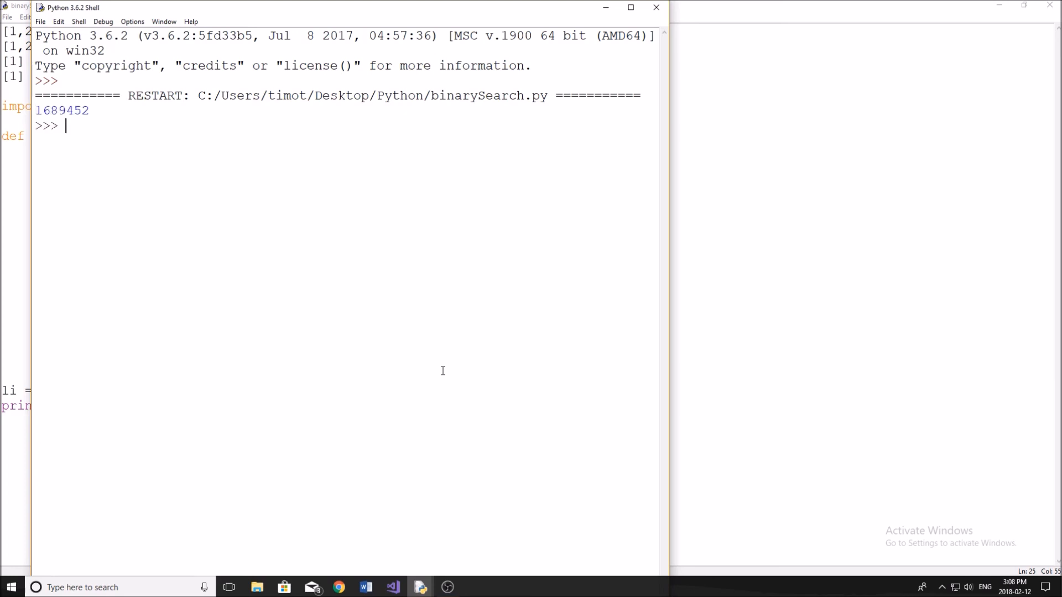
pyautogui.moveTo(443, 371)
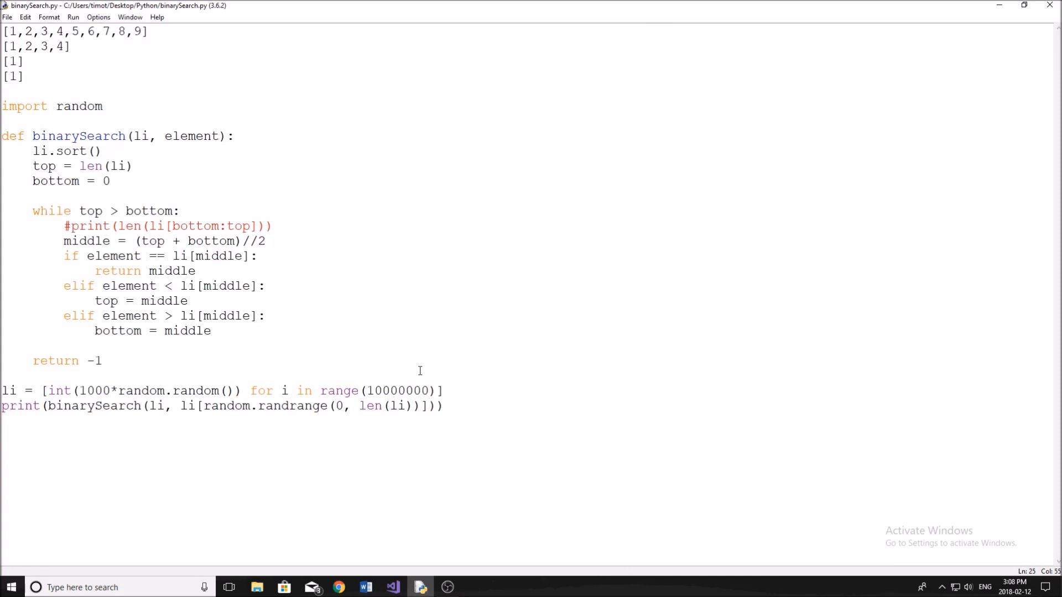
pyautogui.click(428, 391)
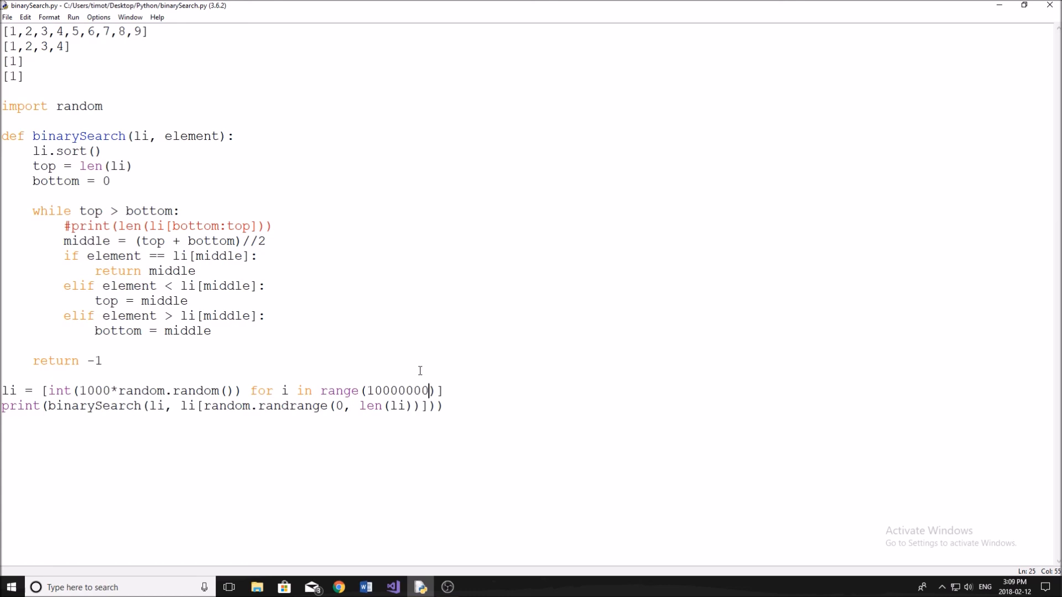
pyautogui.doubleClick(68, 151)
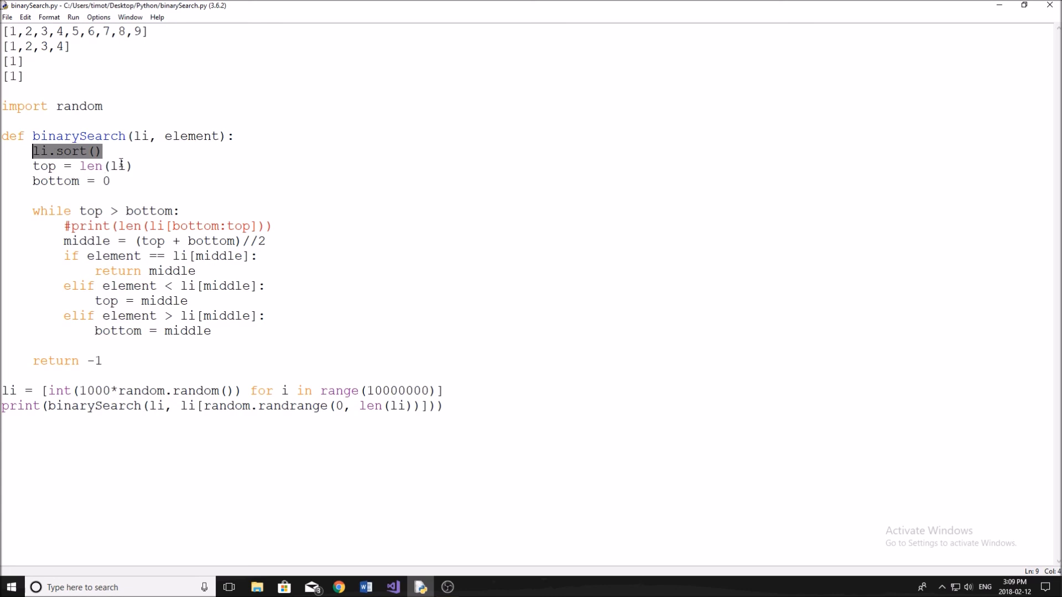
pyautogui.moveTo(122, 162)
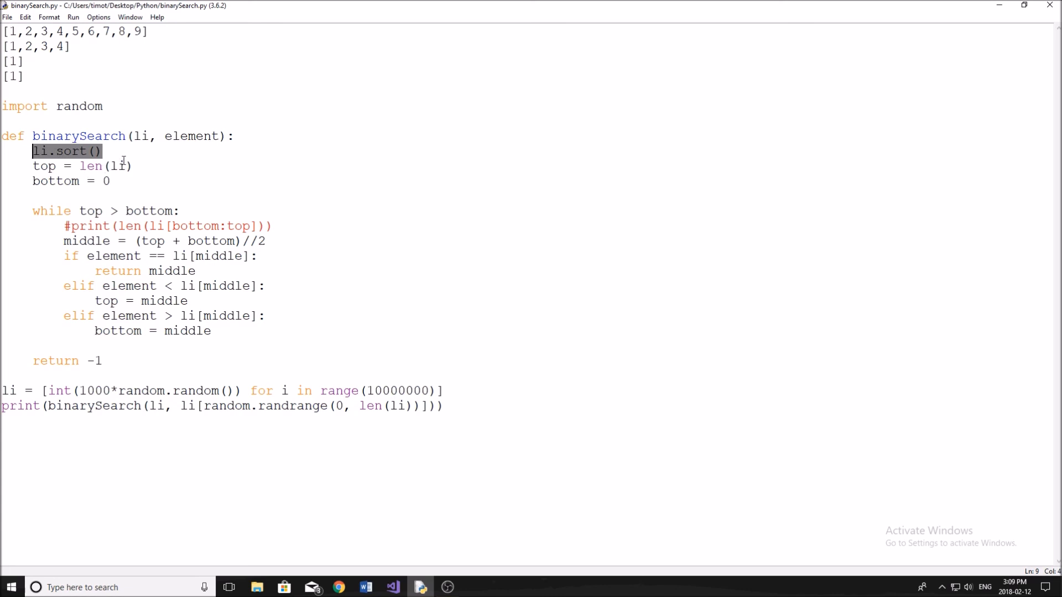